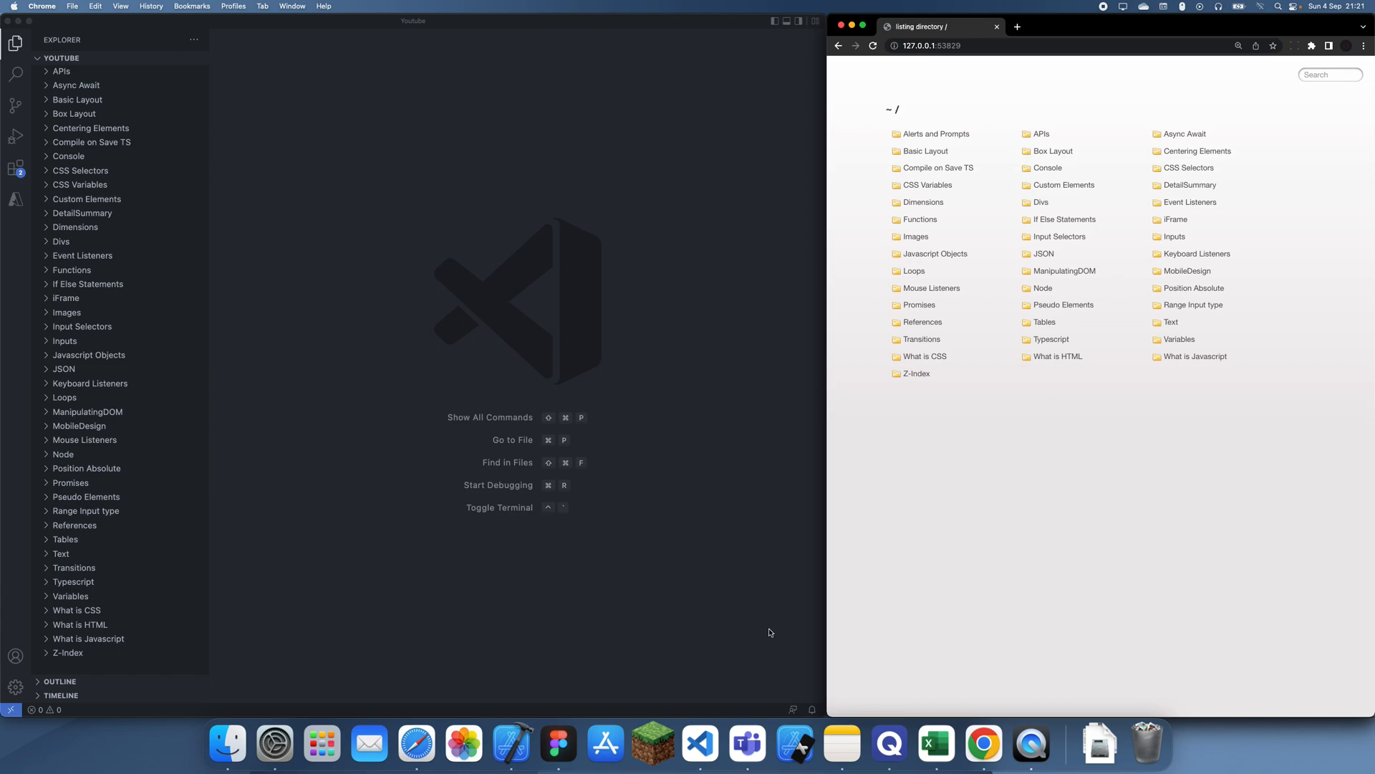
pyautogui.moveTo(901, 643)
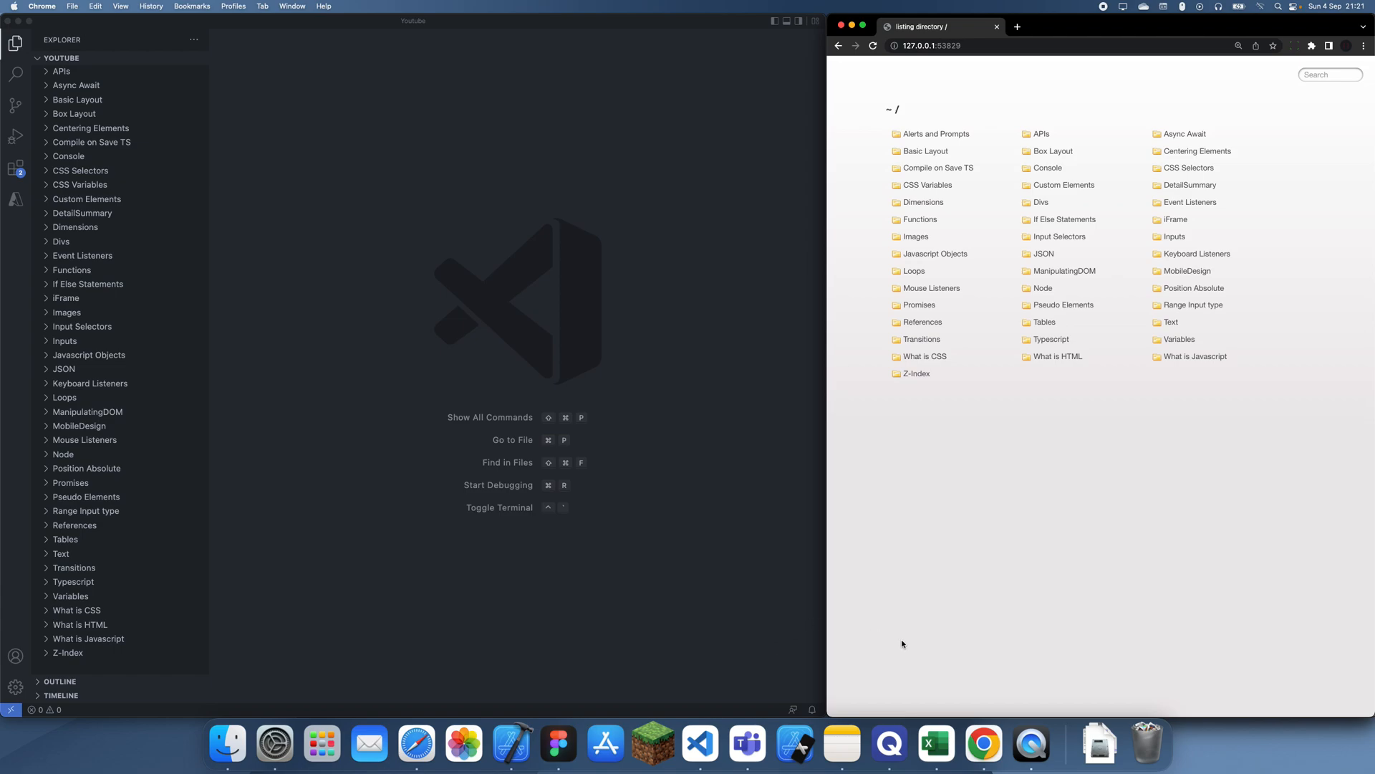
pyautogui.moveTo(839, 563)
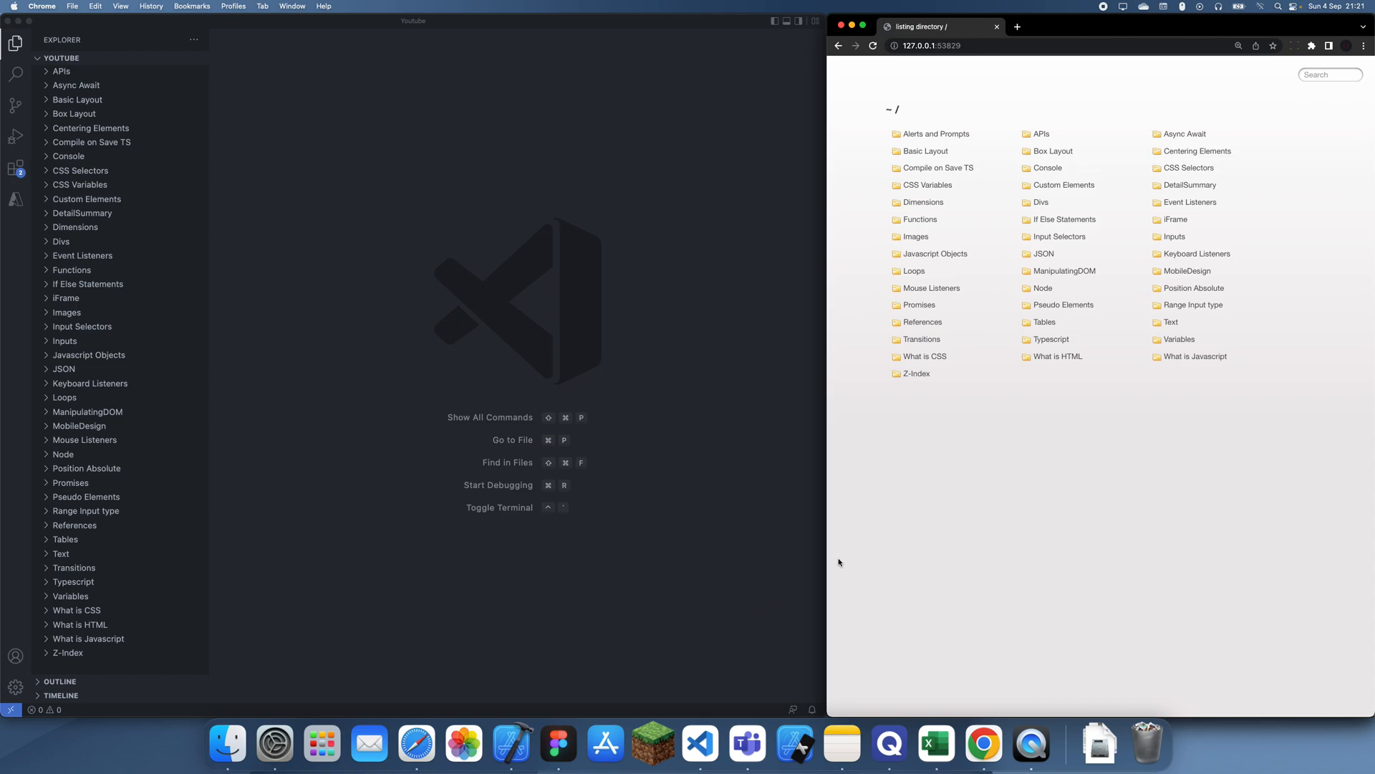
pyautogui.moveTo(764, 551)
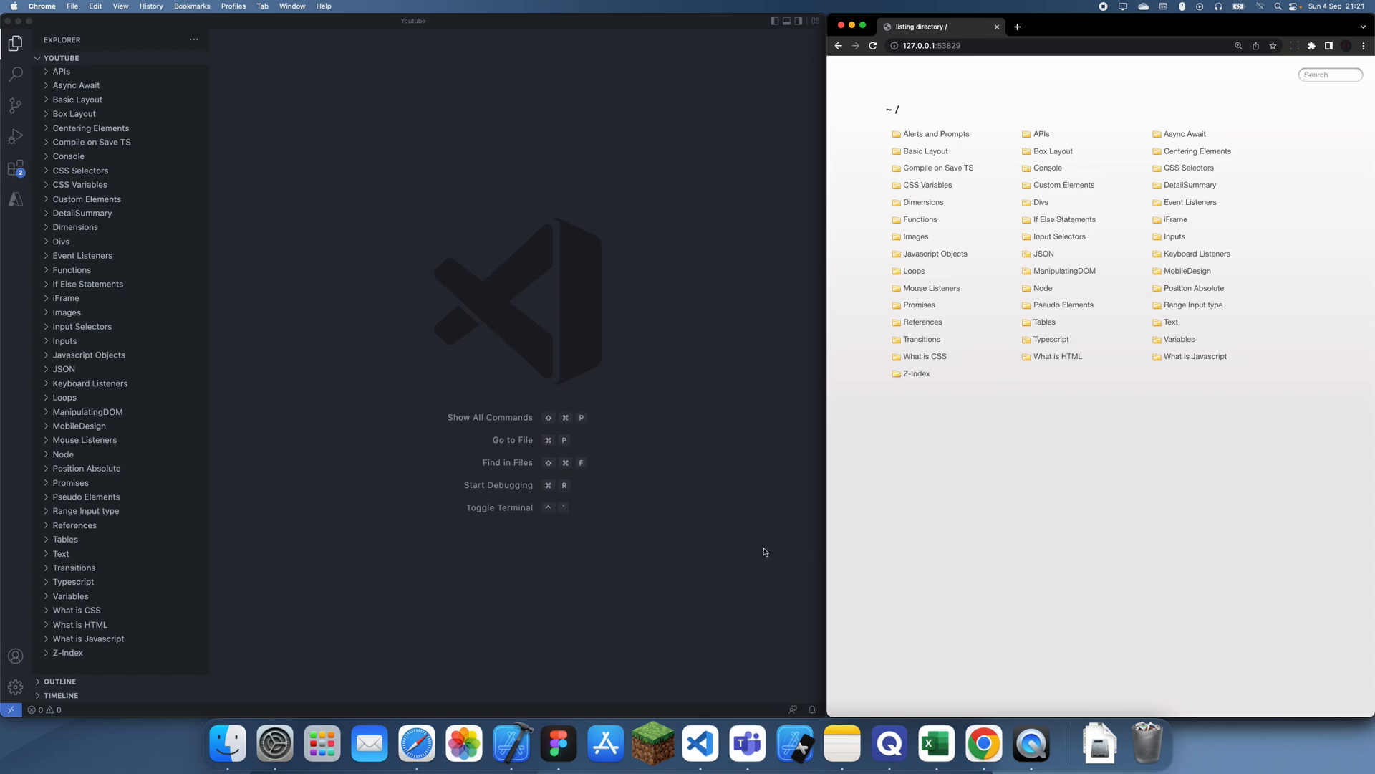
pyautogui.moveTo(109, 185)
pyautogui.write('Z')
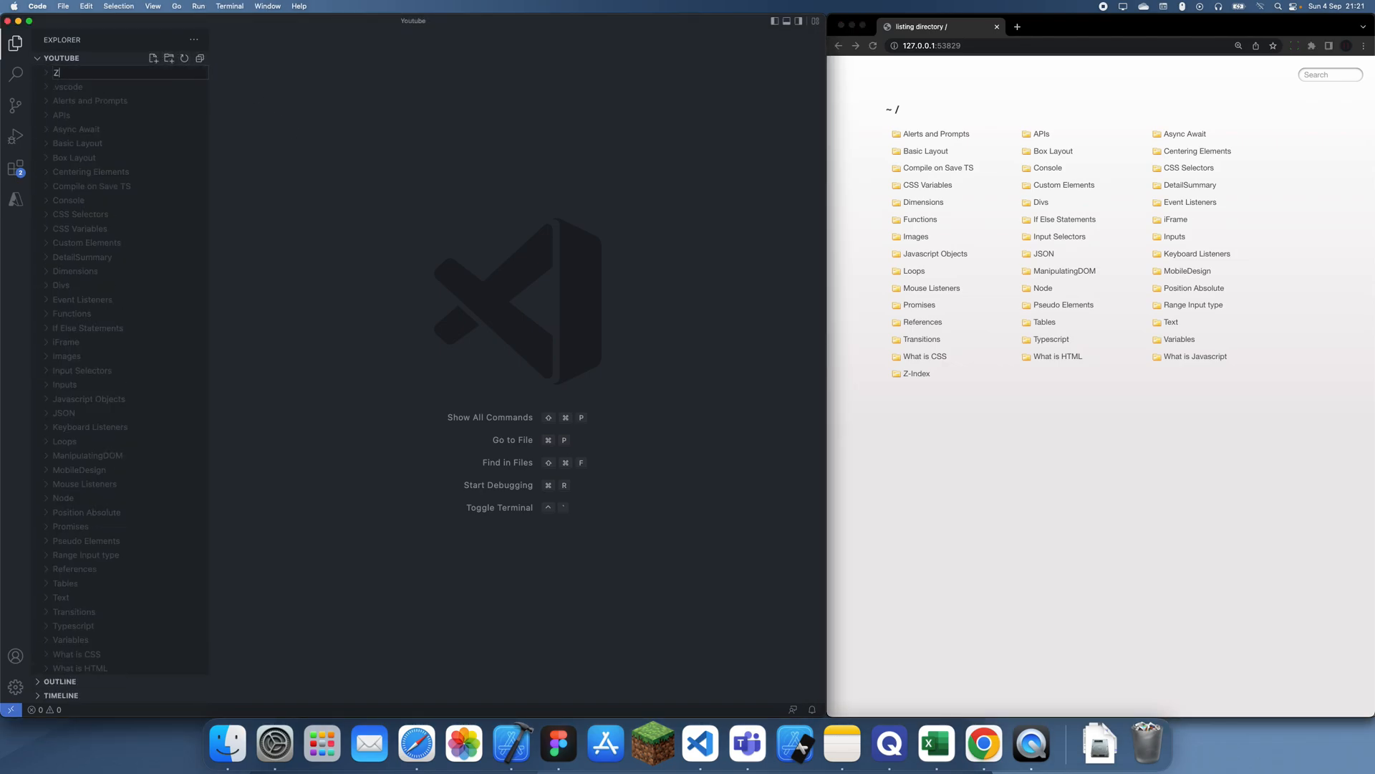
# - Name the folder 'Disable zoom' with a boilerplate index.html and load its page in Chrome
pyautogui.write('Disable zo')
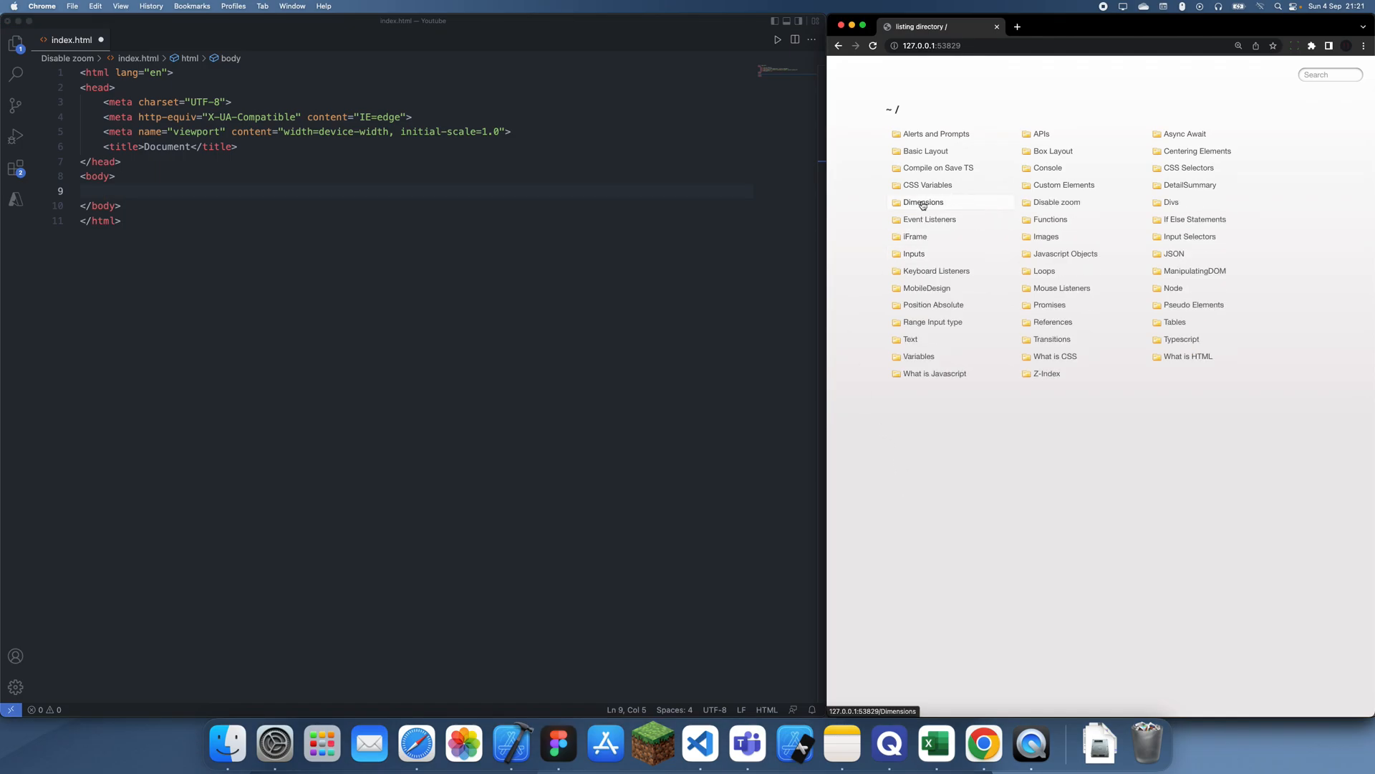
pyautogui.moveTo(1057, 202)
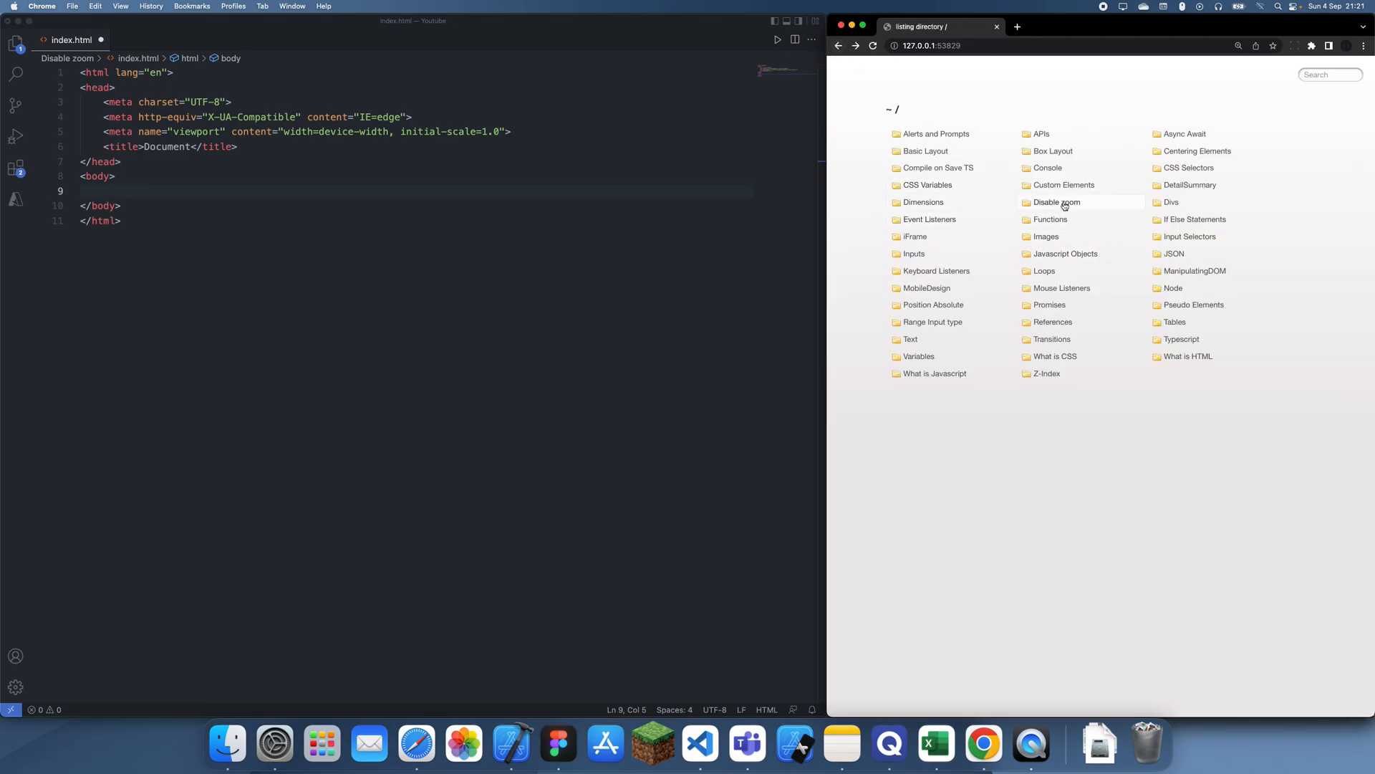
pyautogui.moveTo(1057, 203)
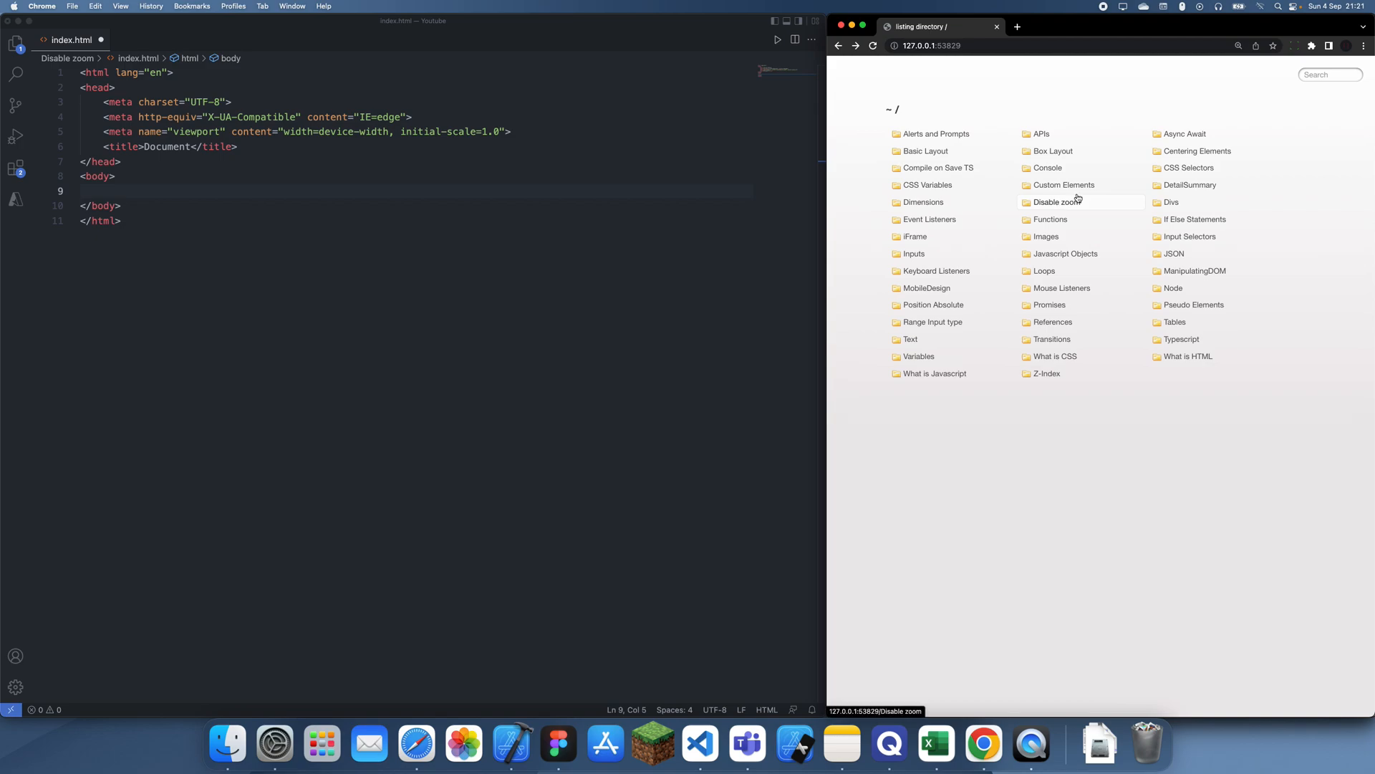
pyautogui.moveTo(1063, 184)
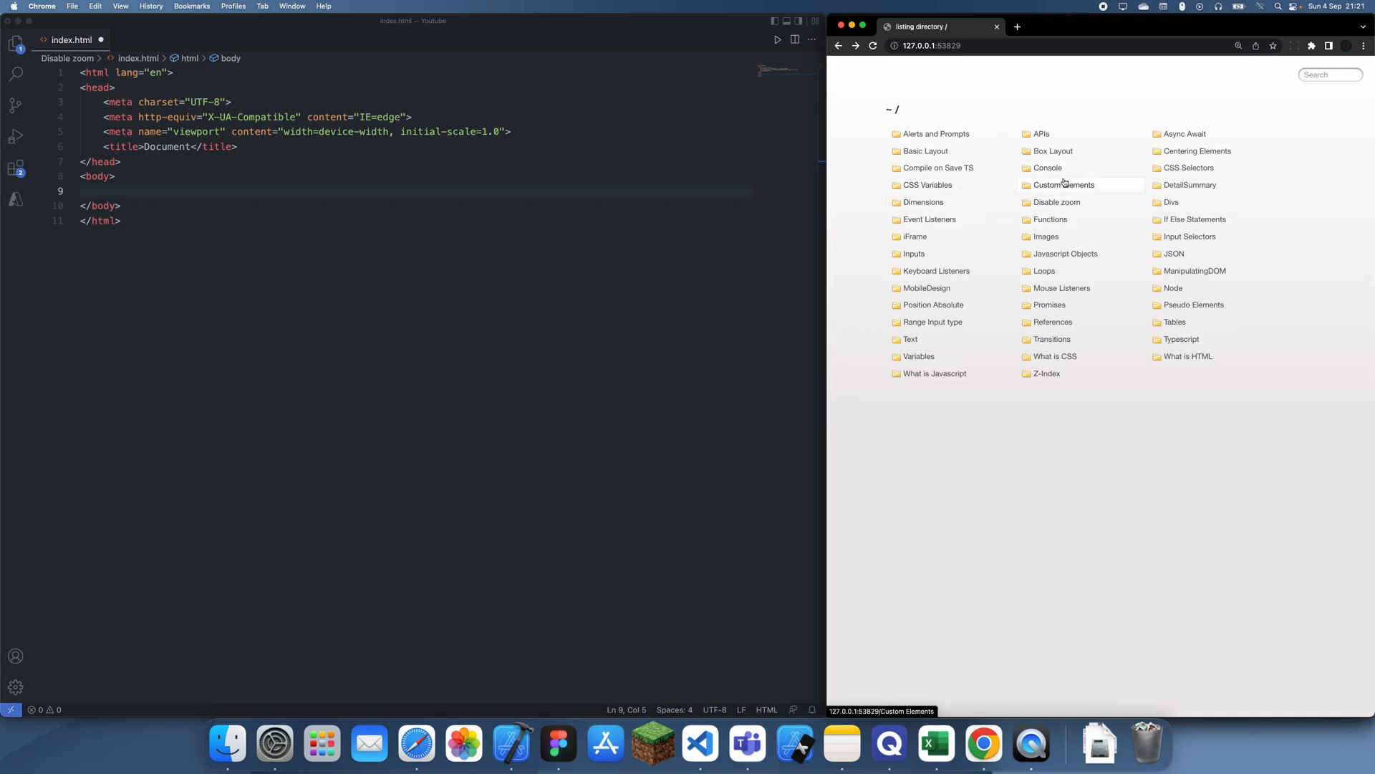
pyautogui.click(1056, 202)
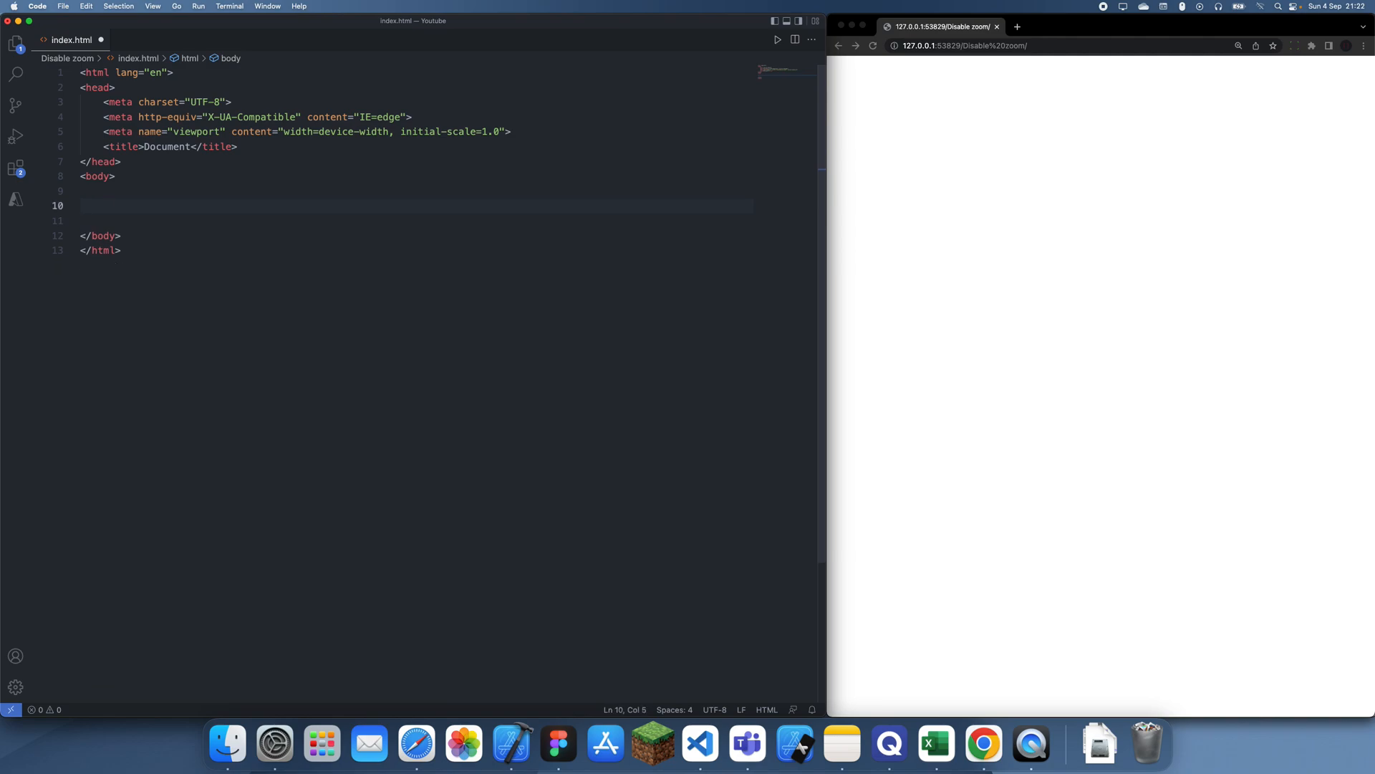
# - Write 'I dont want to zoom in on this' in the body and preview it as iPhone 12 Pro
pyautogui.write('D')
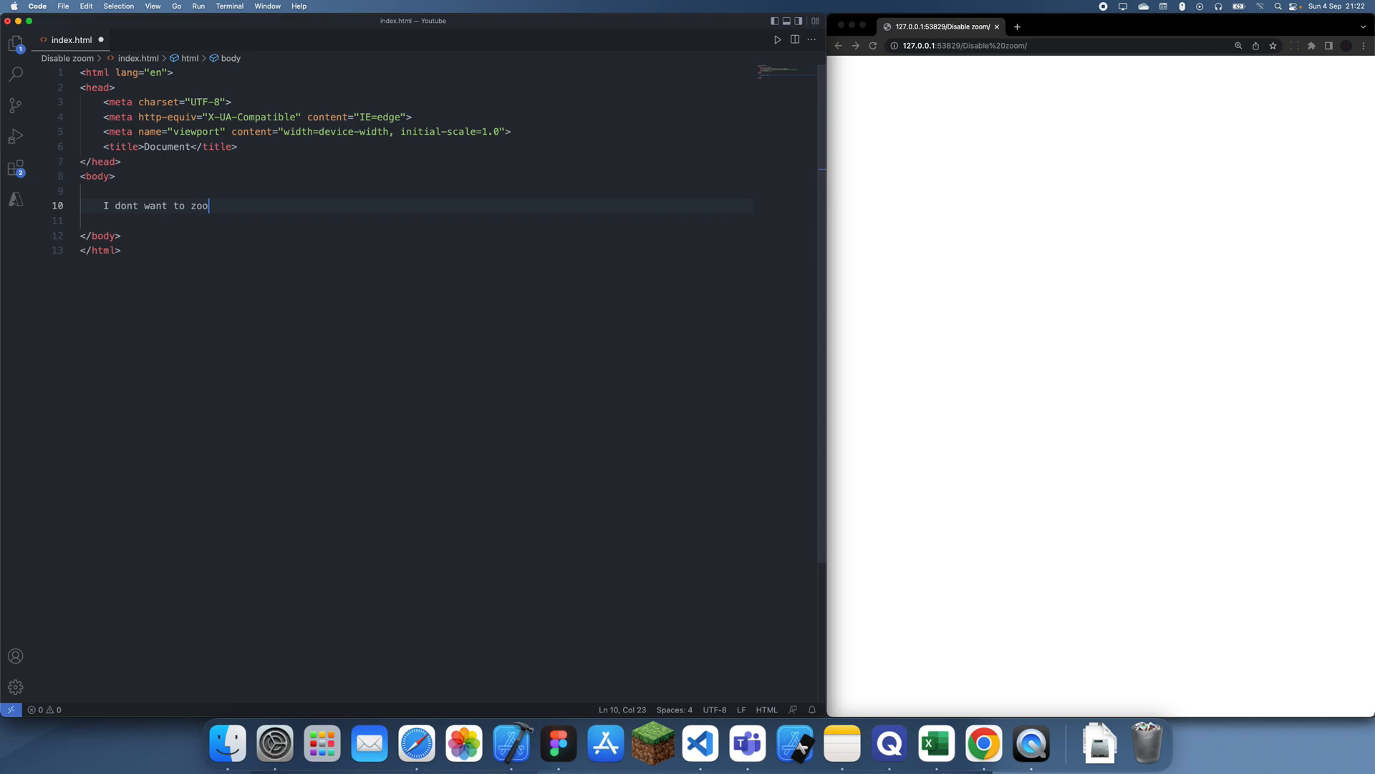
pyautogui.write('m in on this')
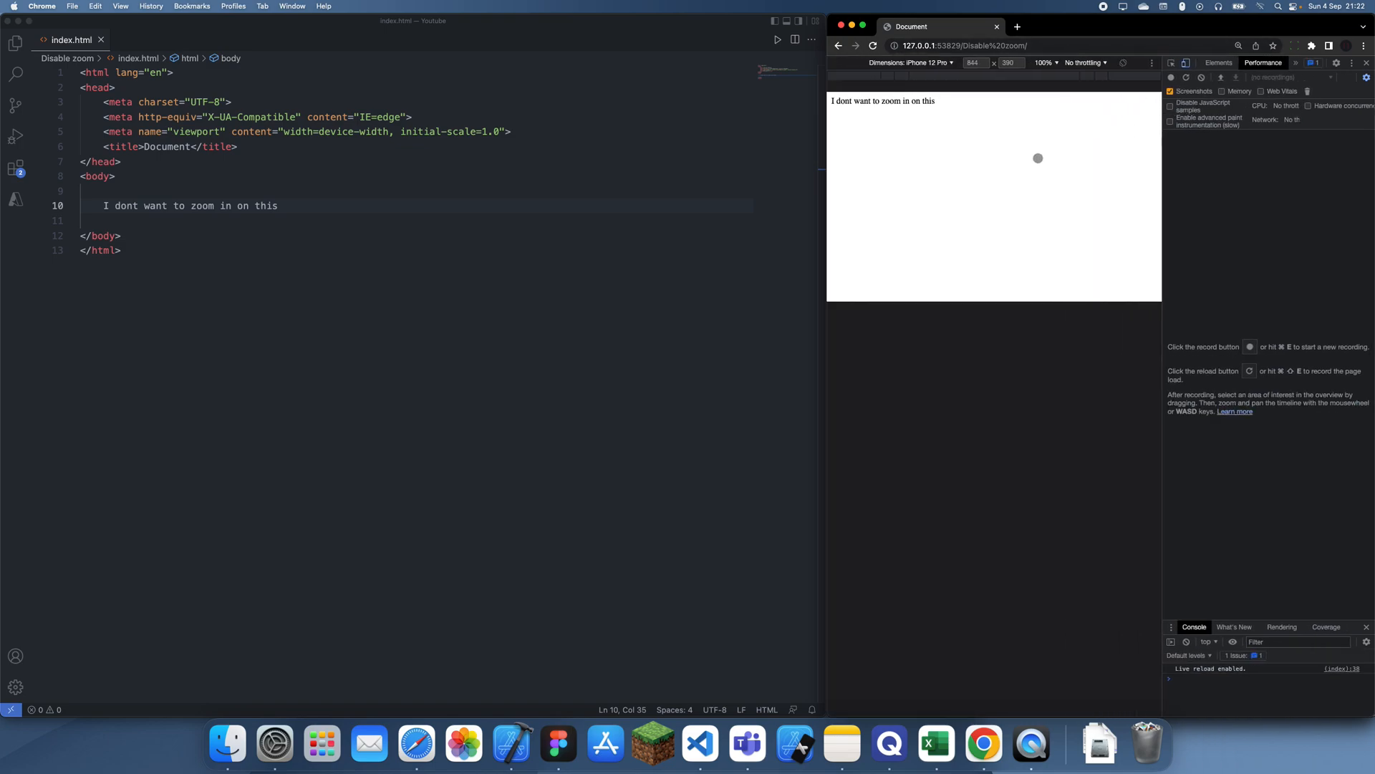
pyautogui.moveTo(929, 129)
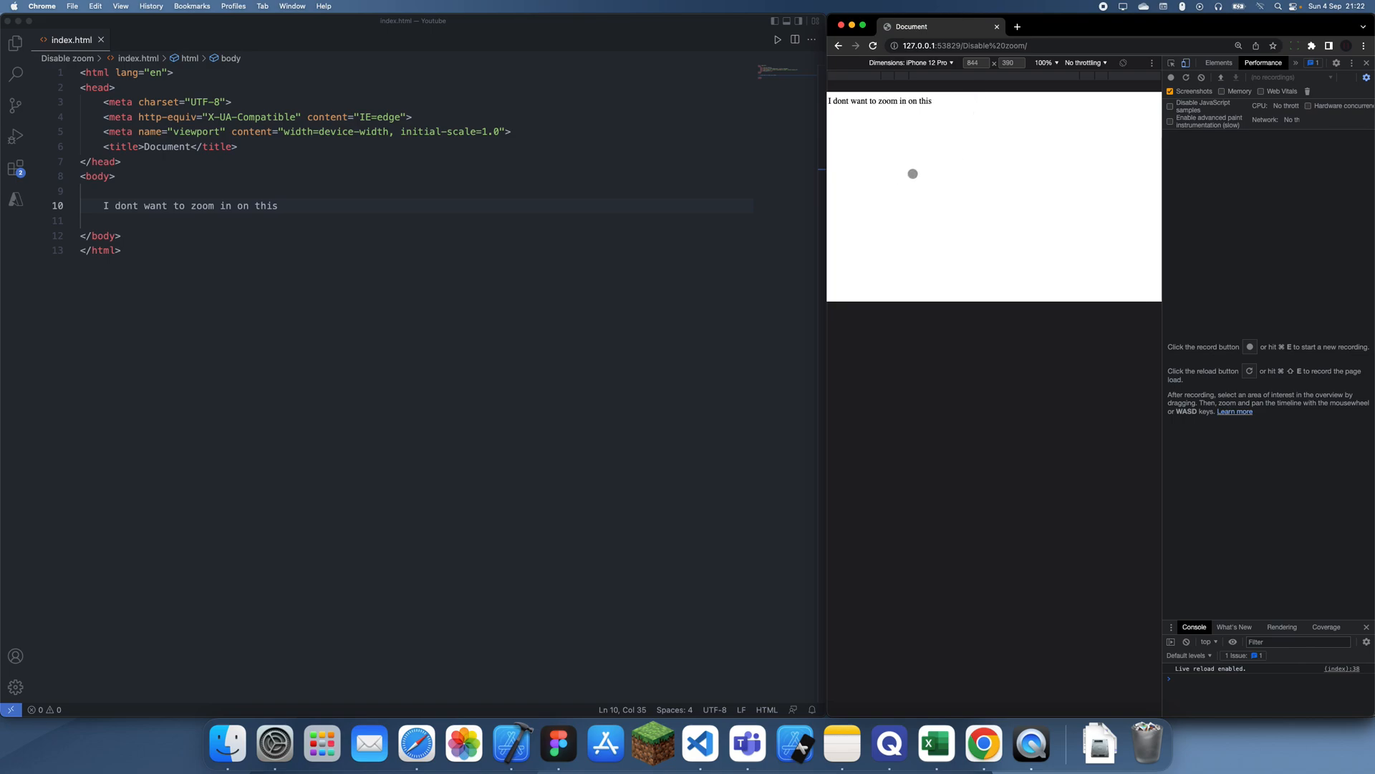
pyautogui.moveTo(1011, 189)
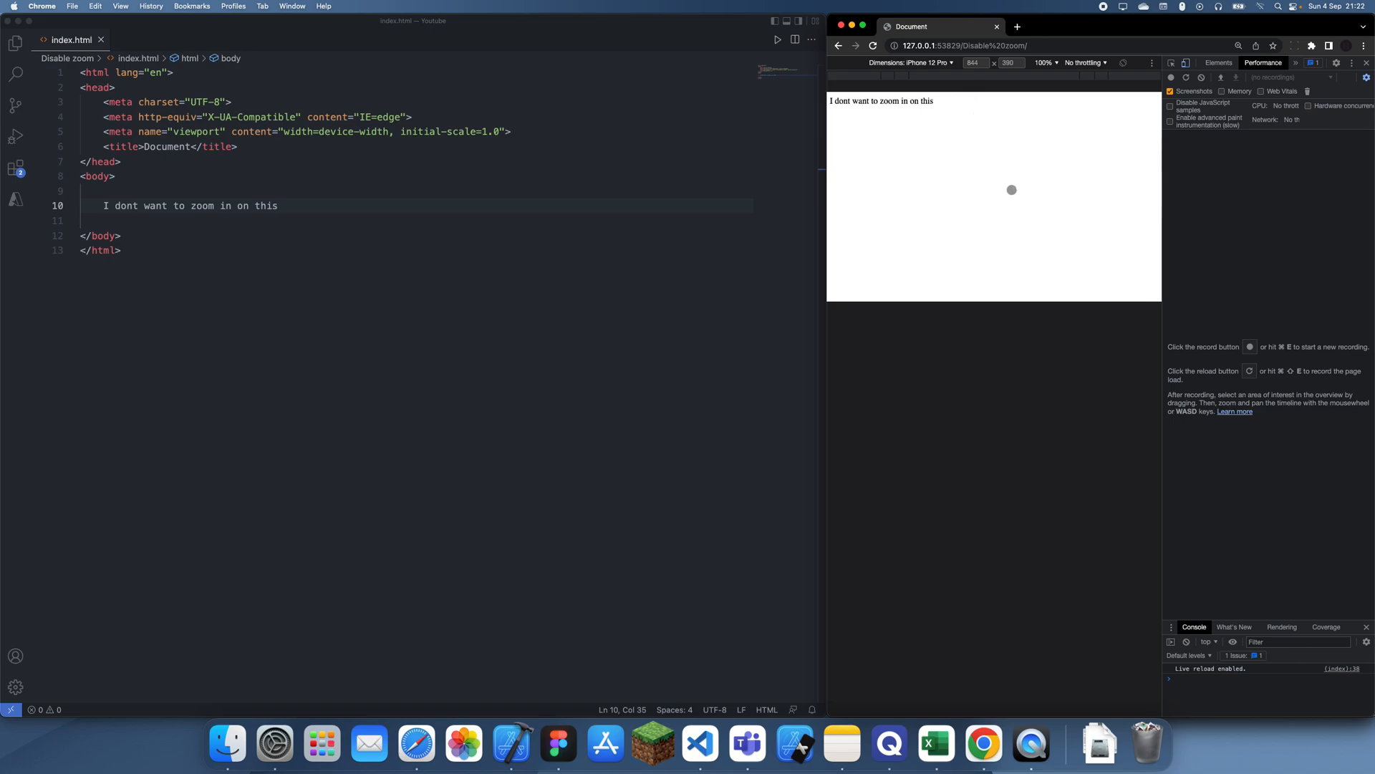
# - Launch Simulator from Spotlight to boot an iPhone 13 mini
pyautogui.write('si')
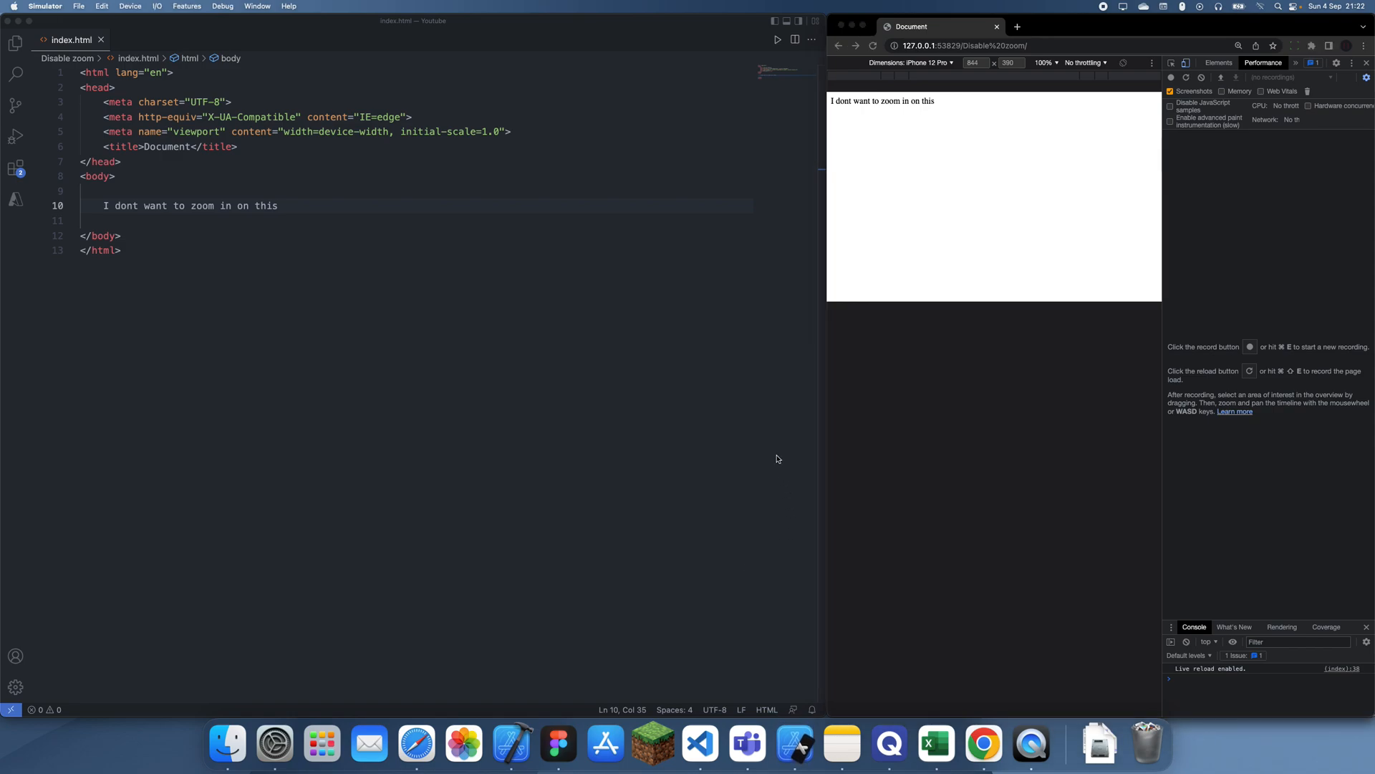
pyautogui.moveTo(867, 297)
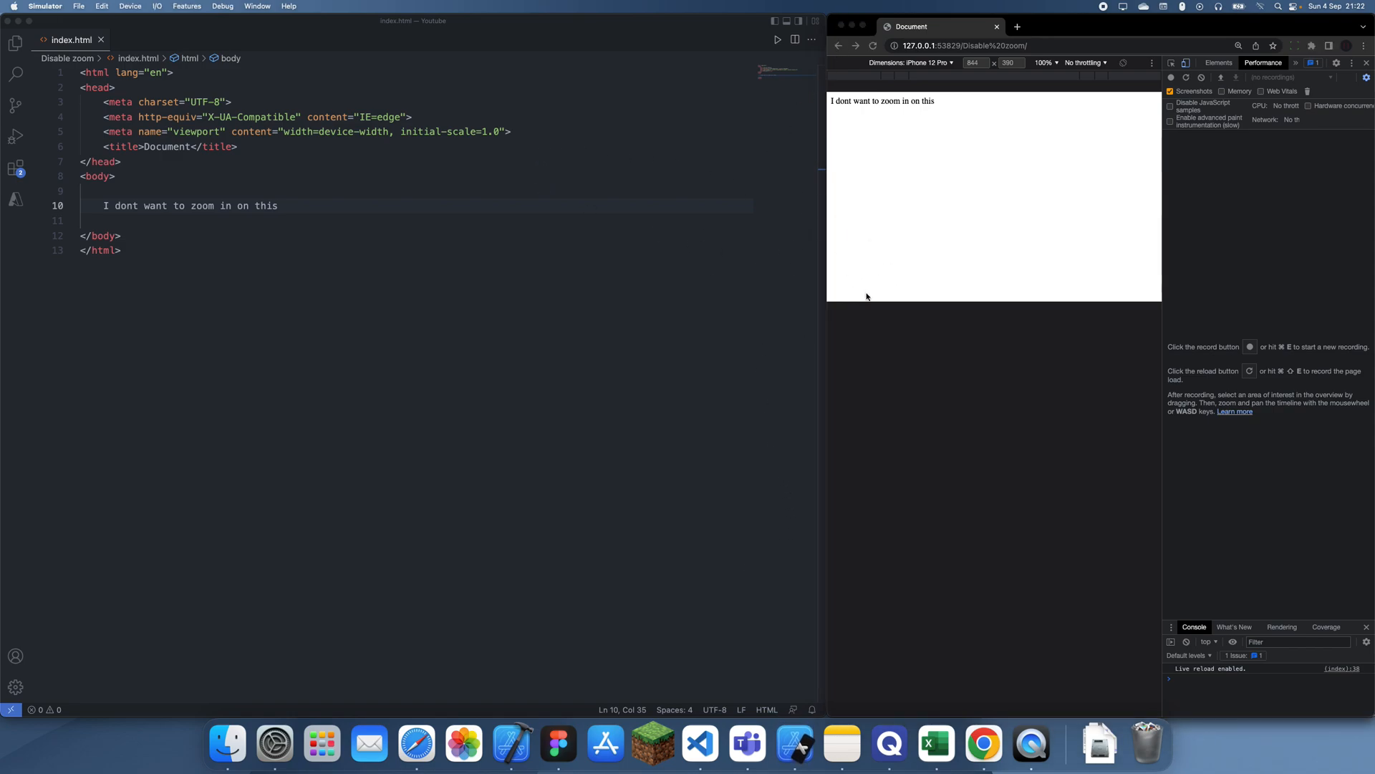
pyautogui.moveTo(792, 743)
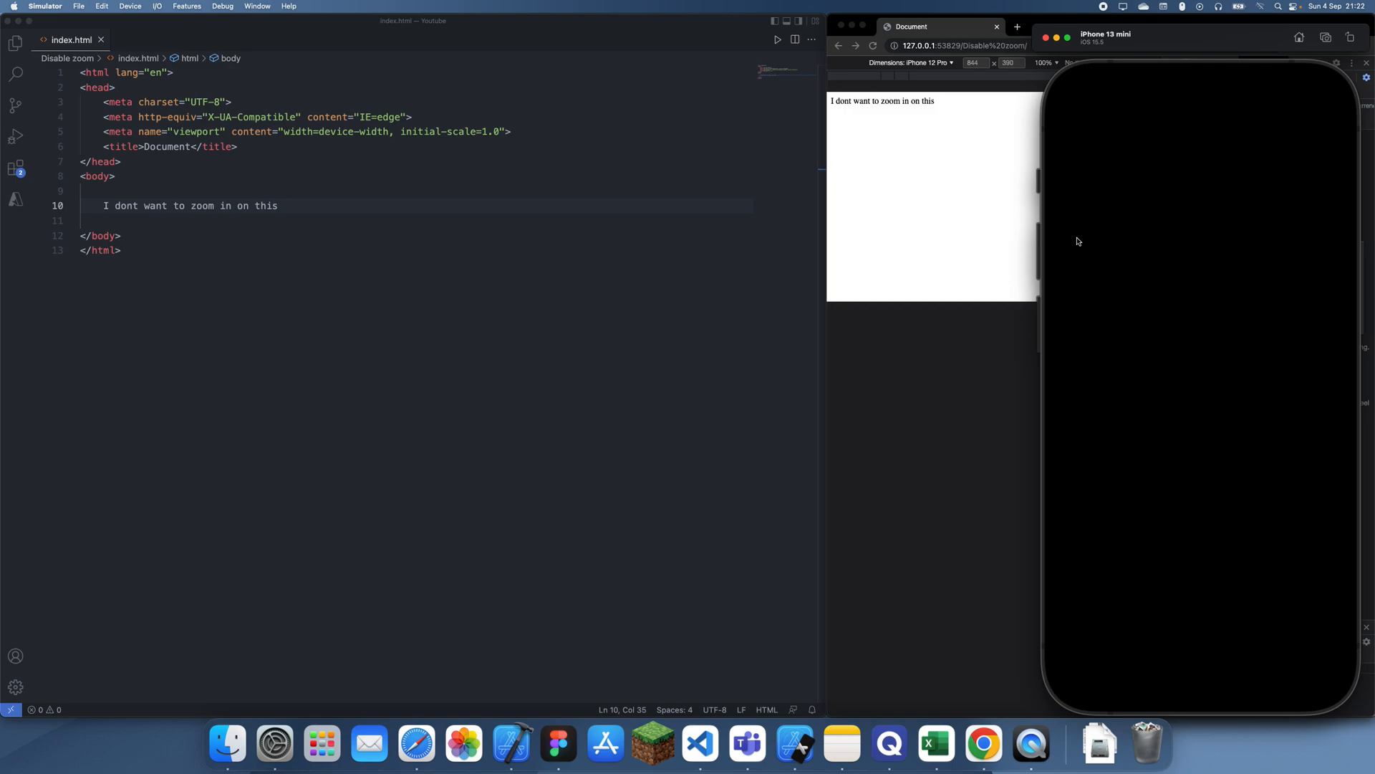
pyautogui.moveTo(1212, 126)
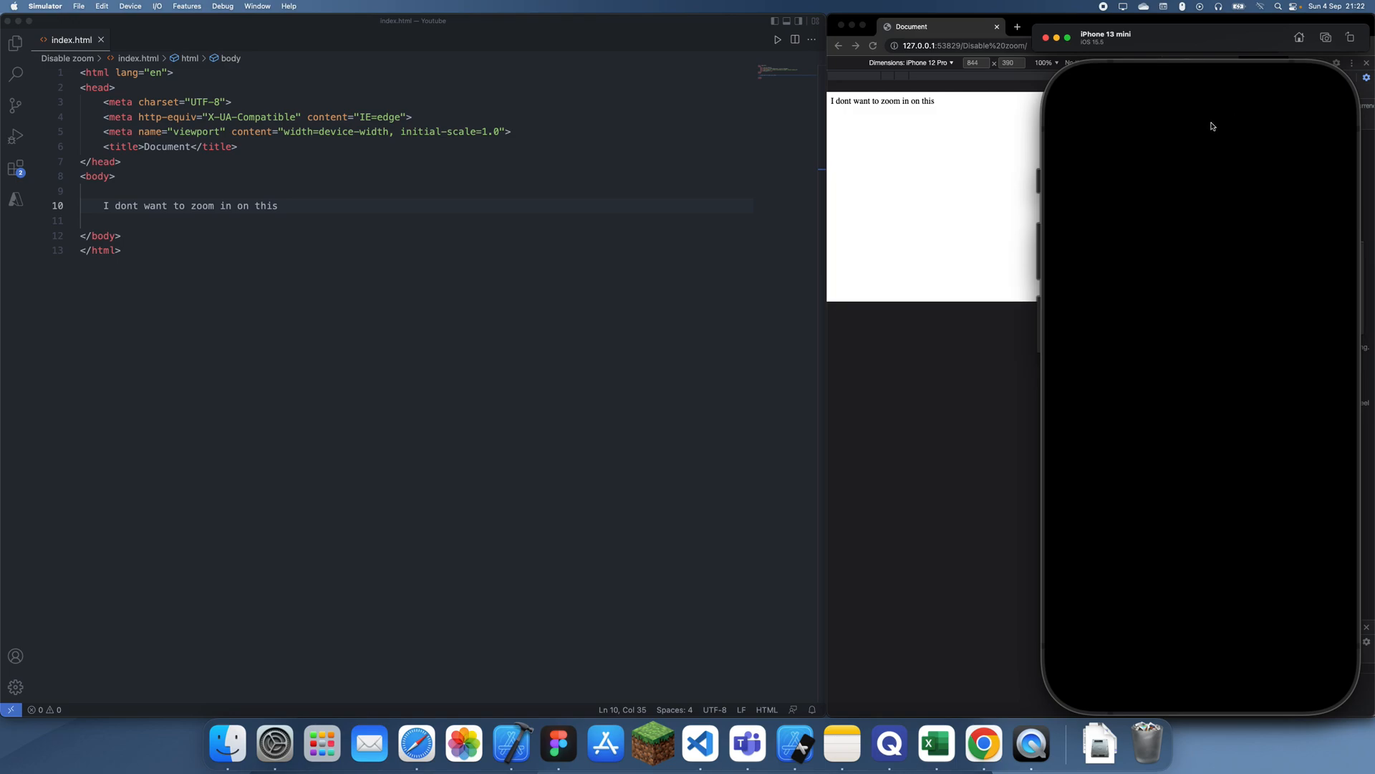
pyautogui.moveTo(1086, 43)
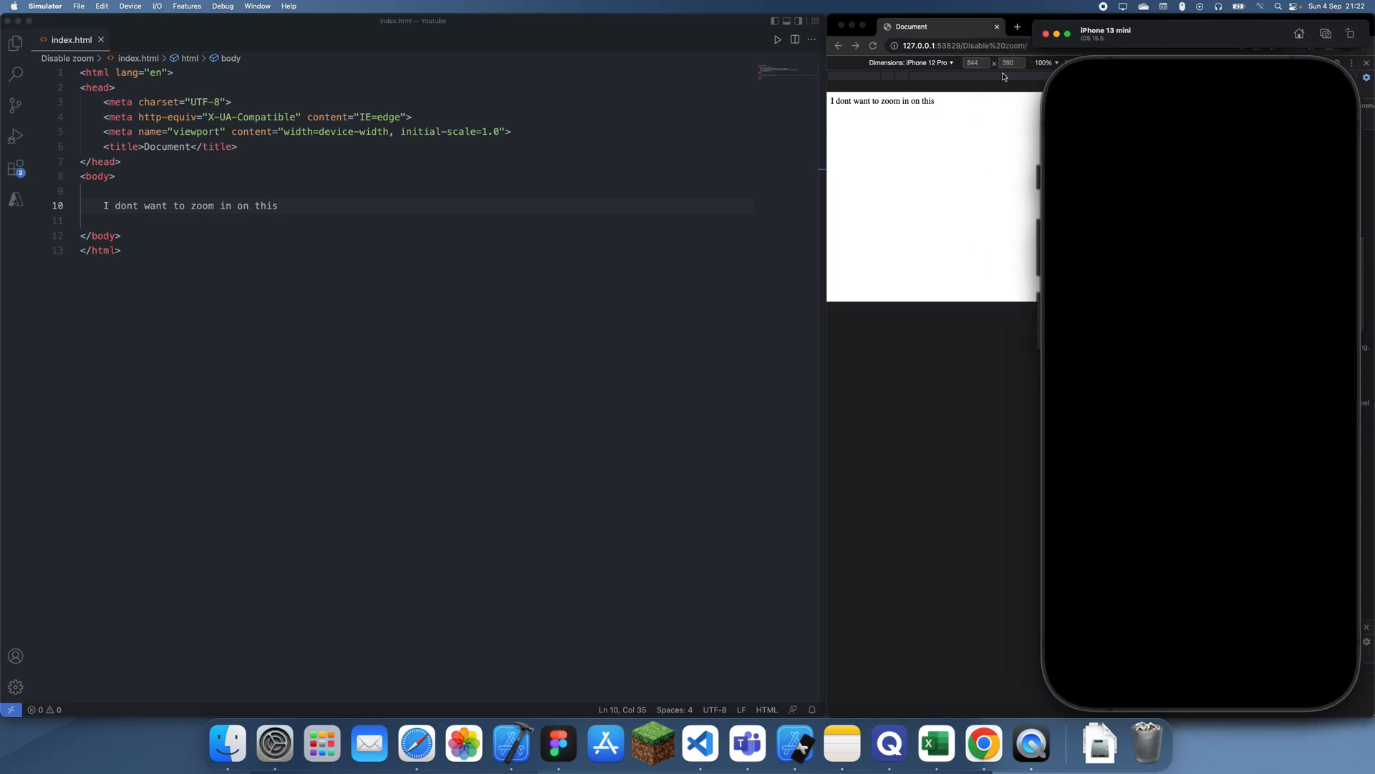
pyautogui.moveTo(1252, 532)
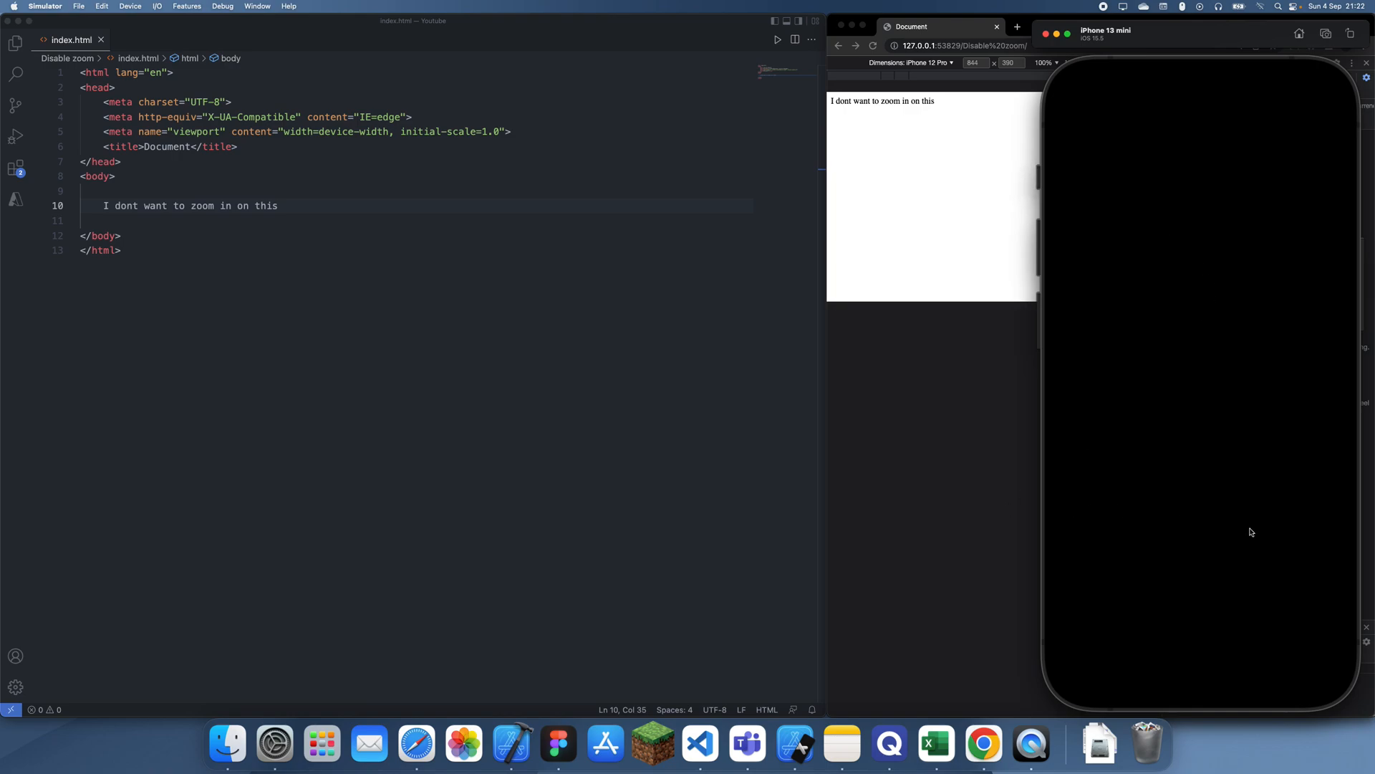
pyautogui.moveTo(871, 415)
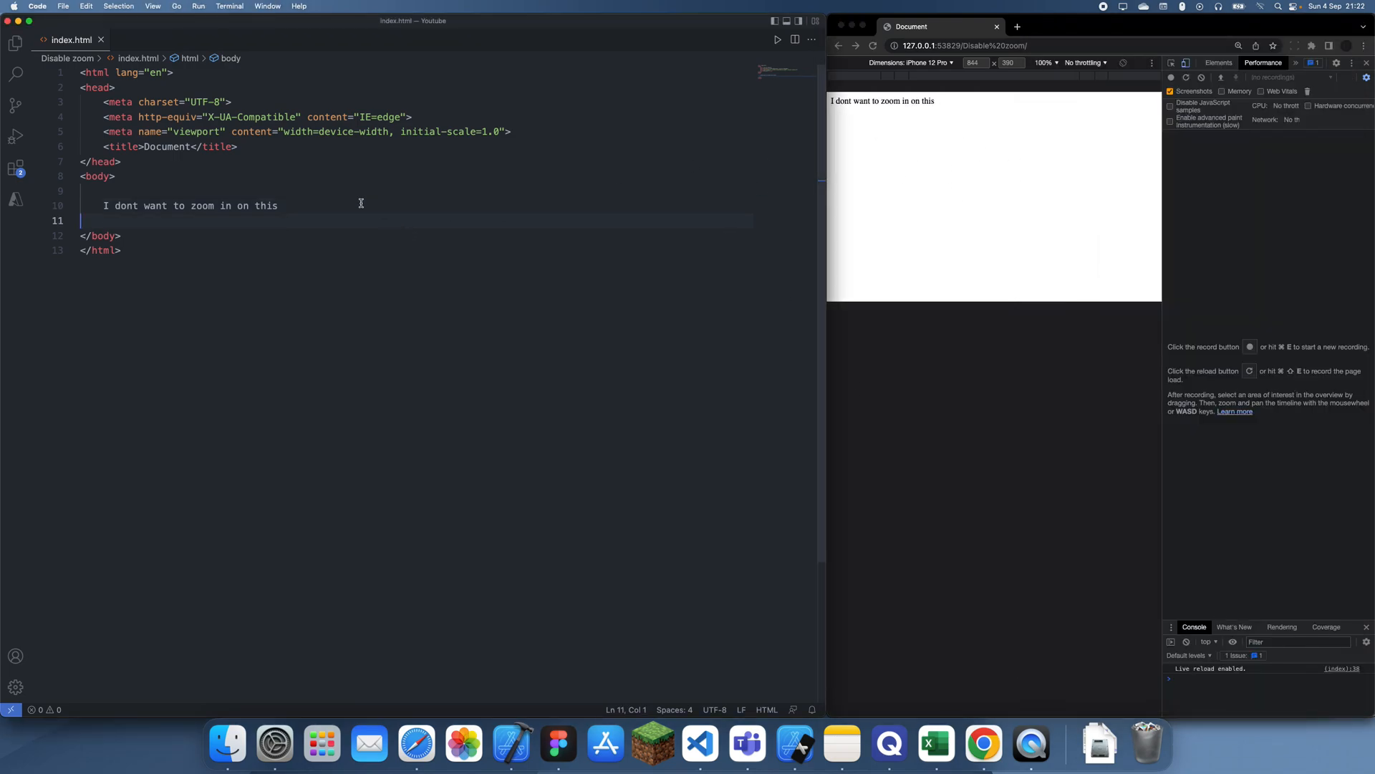
# - Repeat the 'I dont want to zoom in on this' line dozens of times and add an empty style block in the head
pyautogui.doubleClick(266, 206)
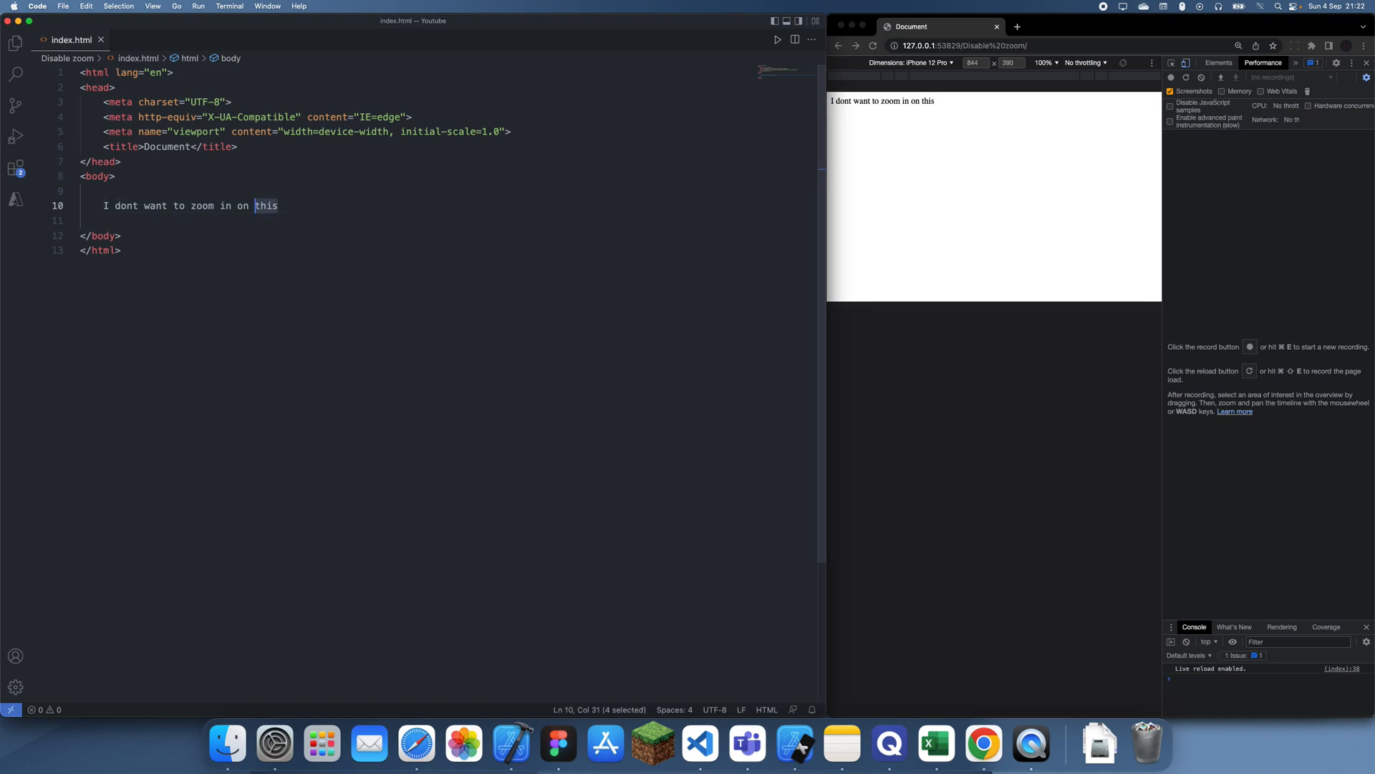
pyautogui.click(277, 205)
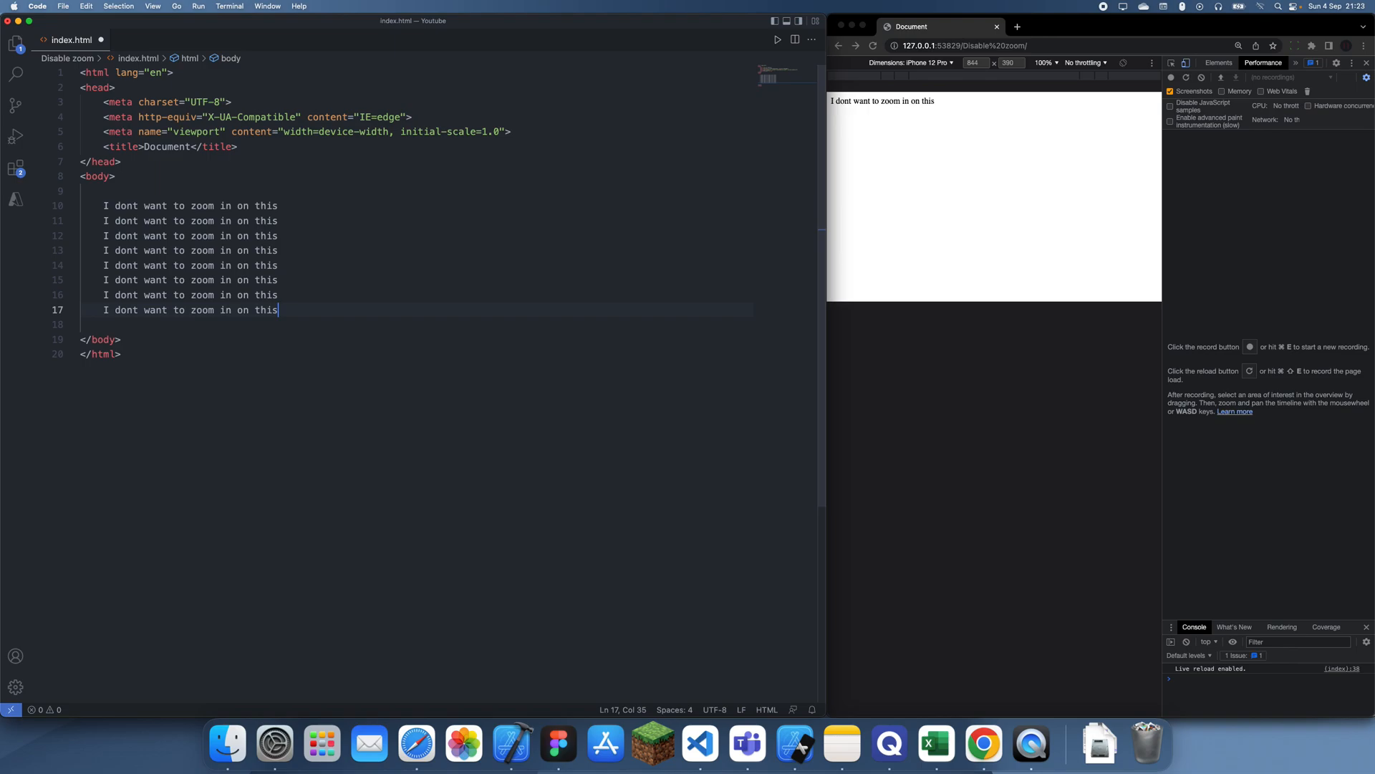
pyautogui.moveTo(279, 309); pyautogui.dragTo(102, 191)
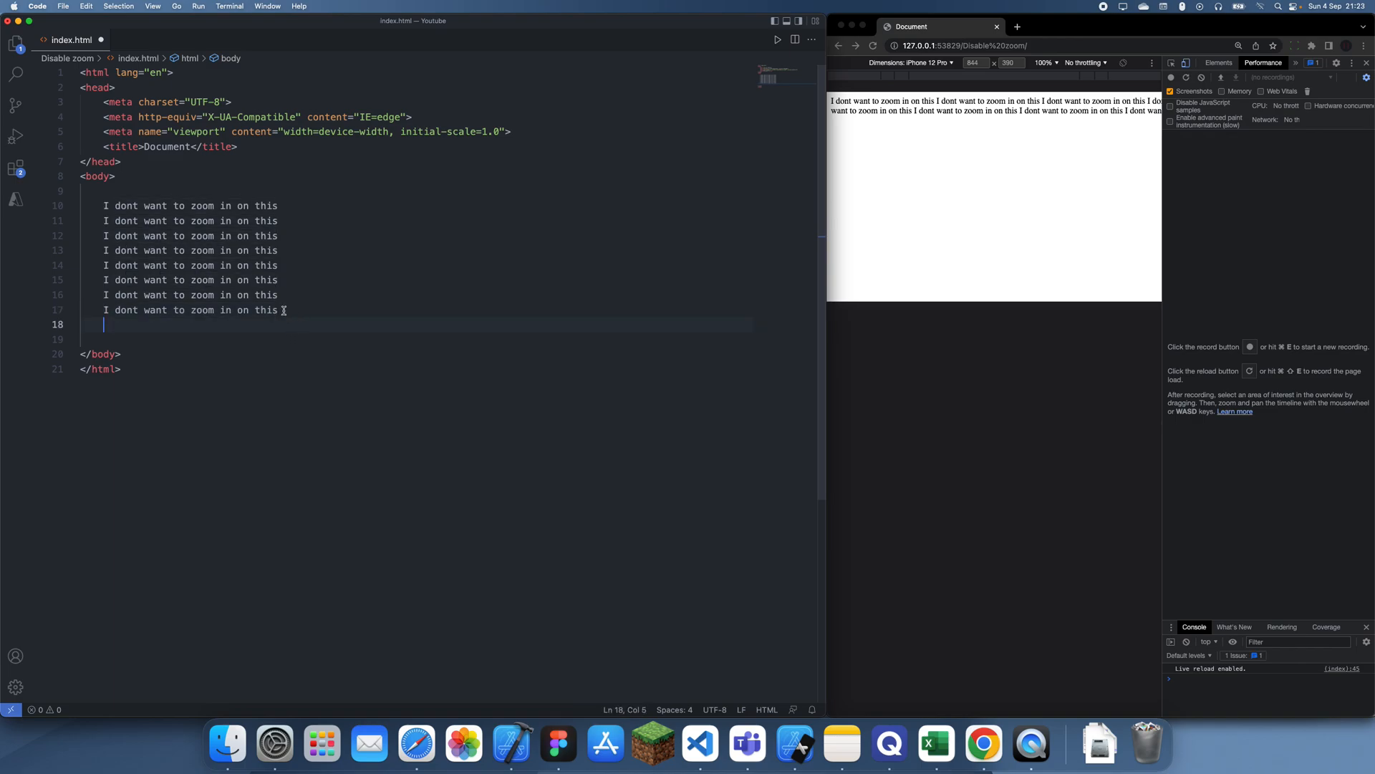
pyautogui.write('I dont want to zoom in on this')
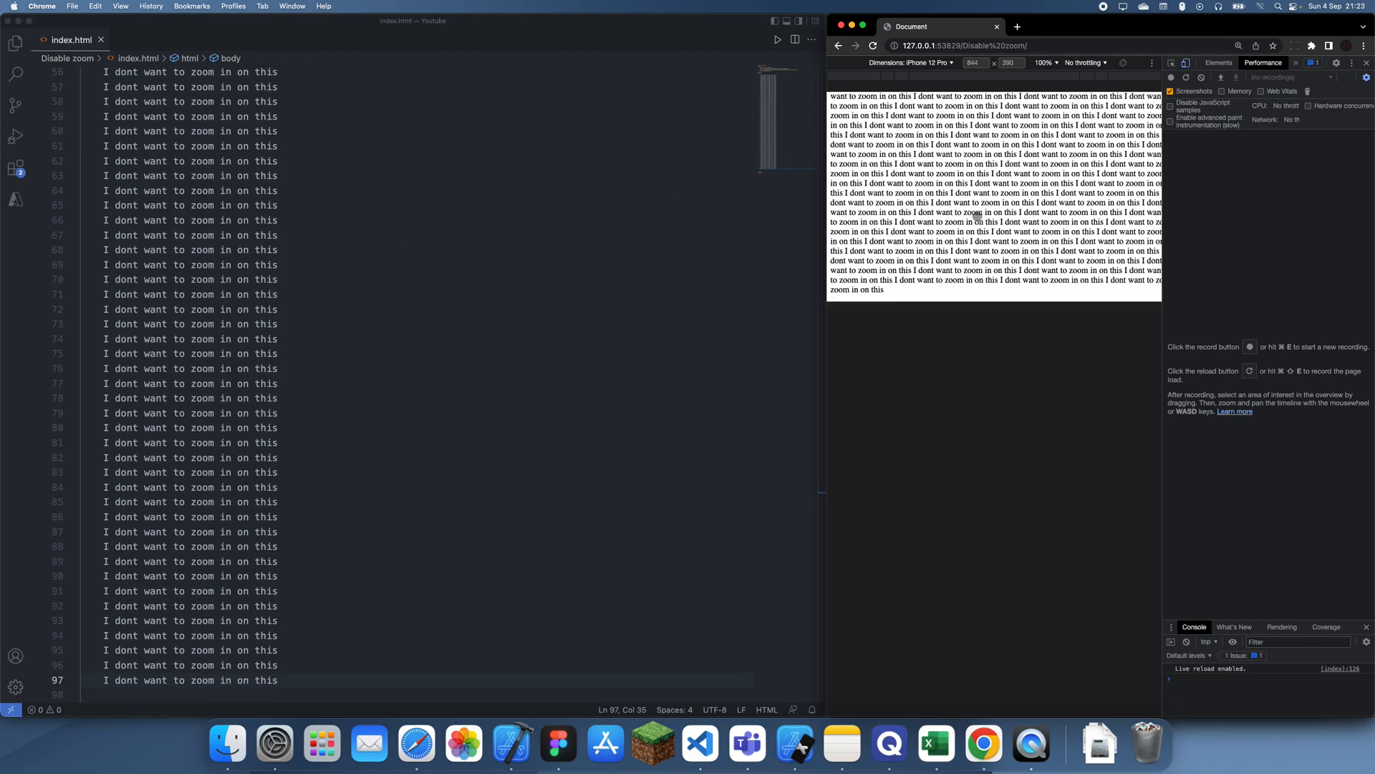
pyautogui.click(468, 386)
pyautogui.write('<style> {</style>')
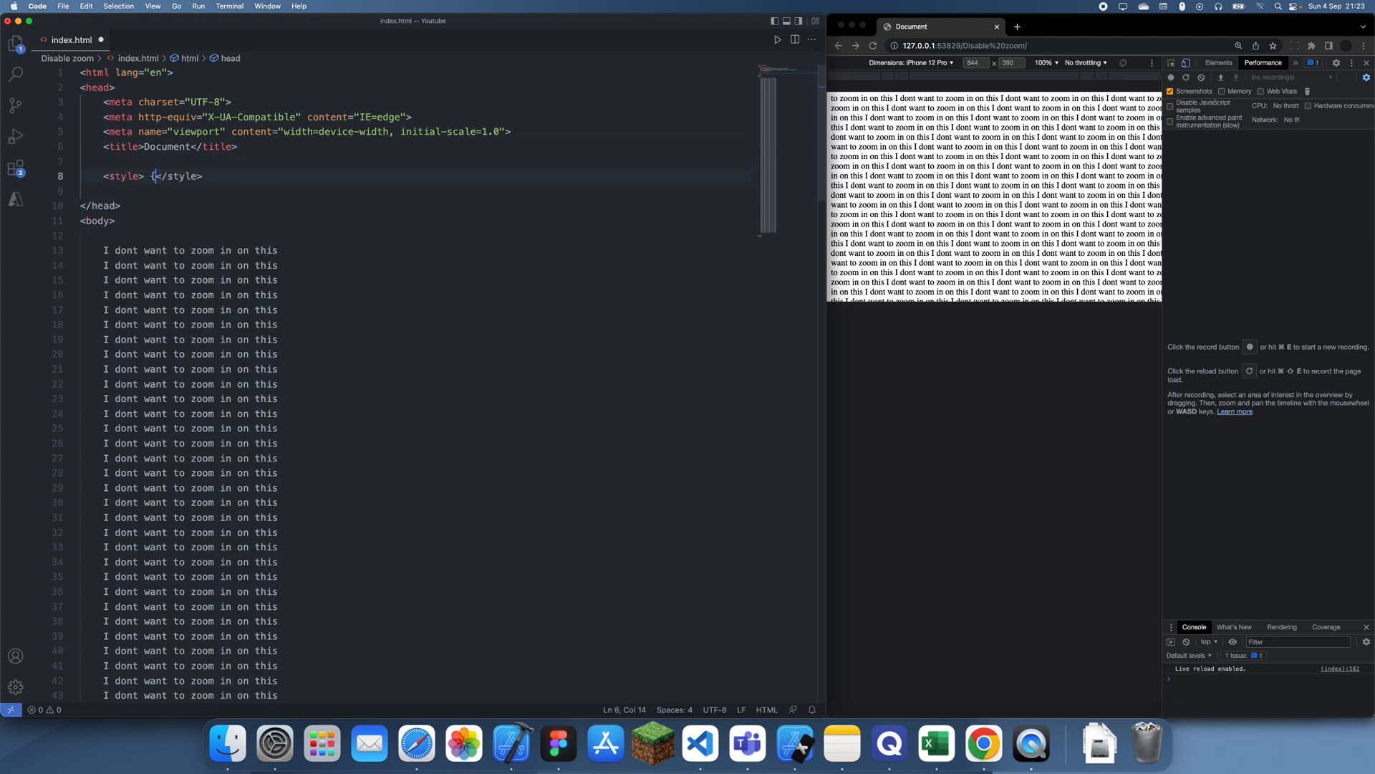
# - Begin a body rule with a touch-action declaration inside the style block
pyautogui.write('body {')
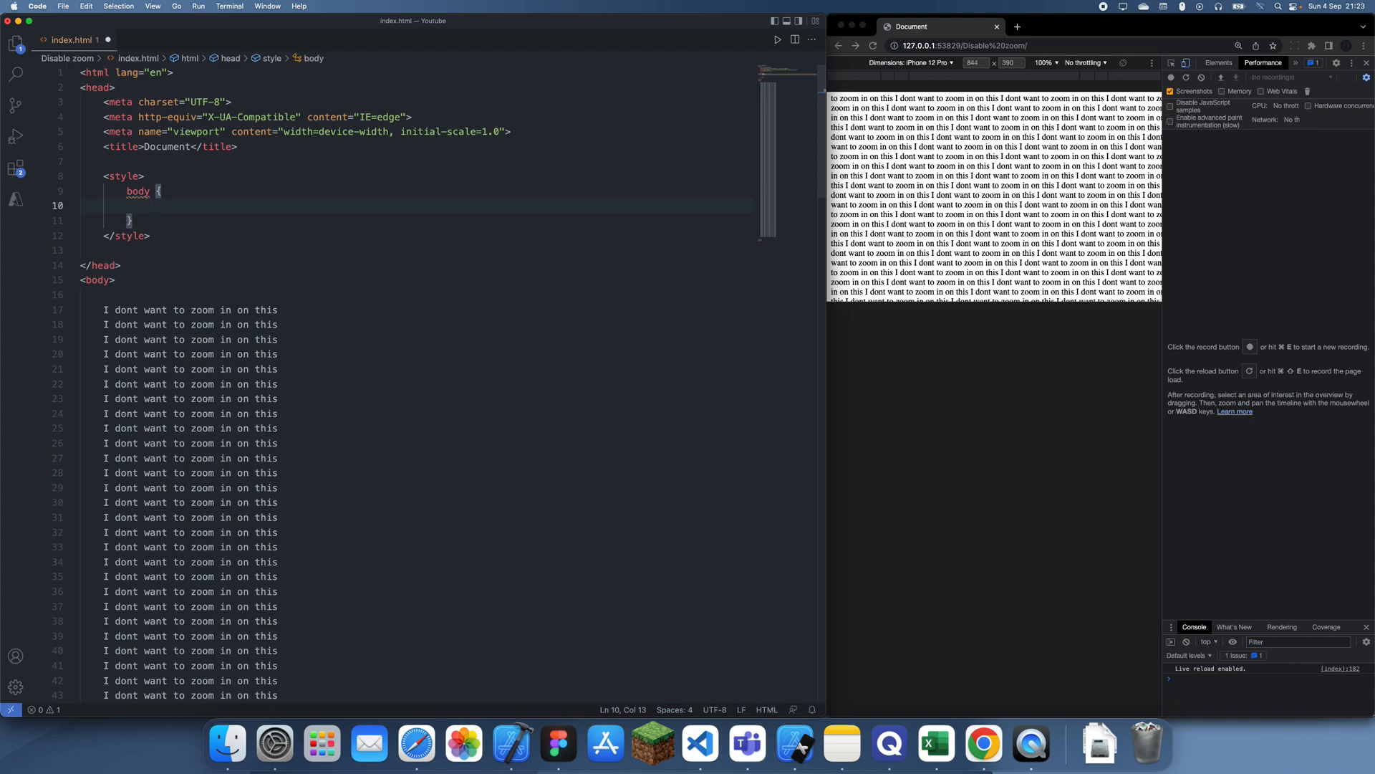
pyautogui.write('touch-action: ;')
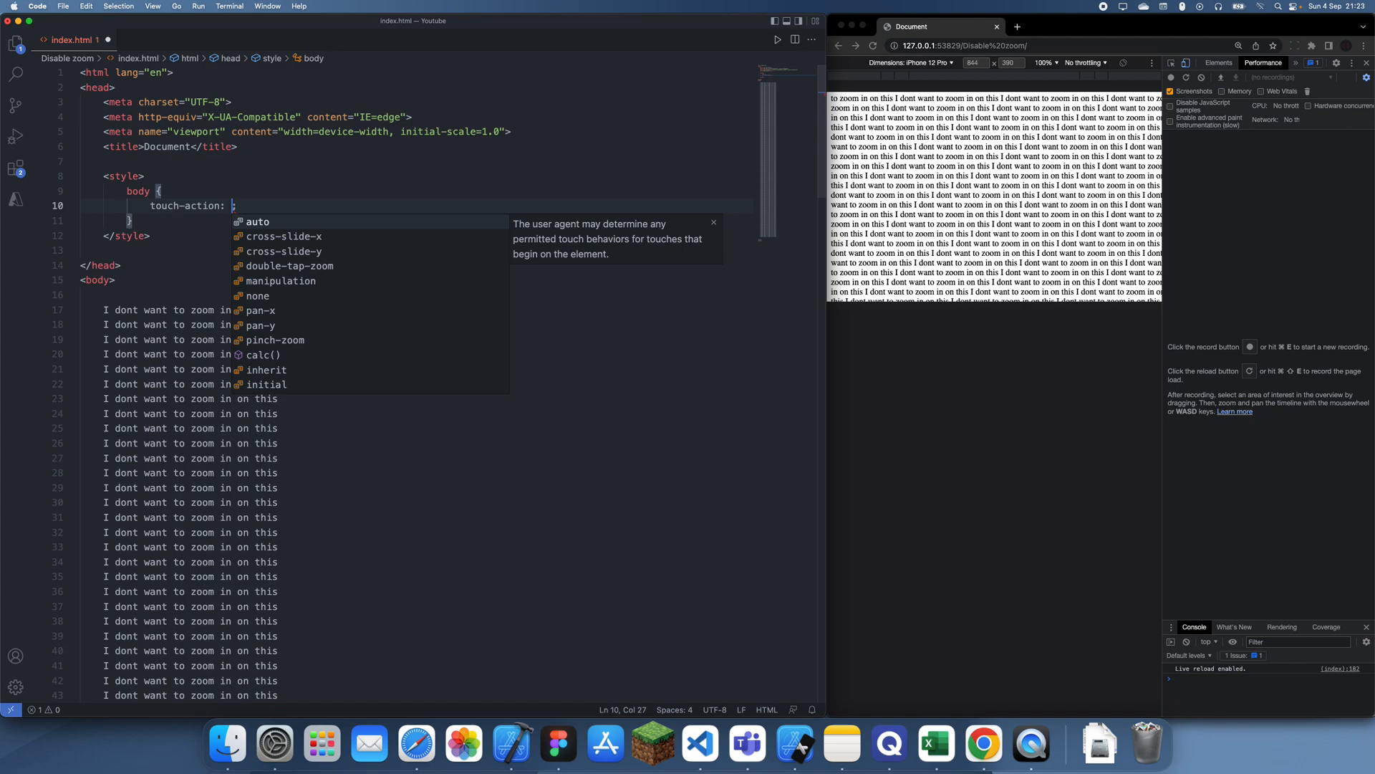
pyautogui.moveTo(431, 324)
pyautogui.write('none')
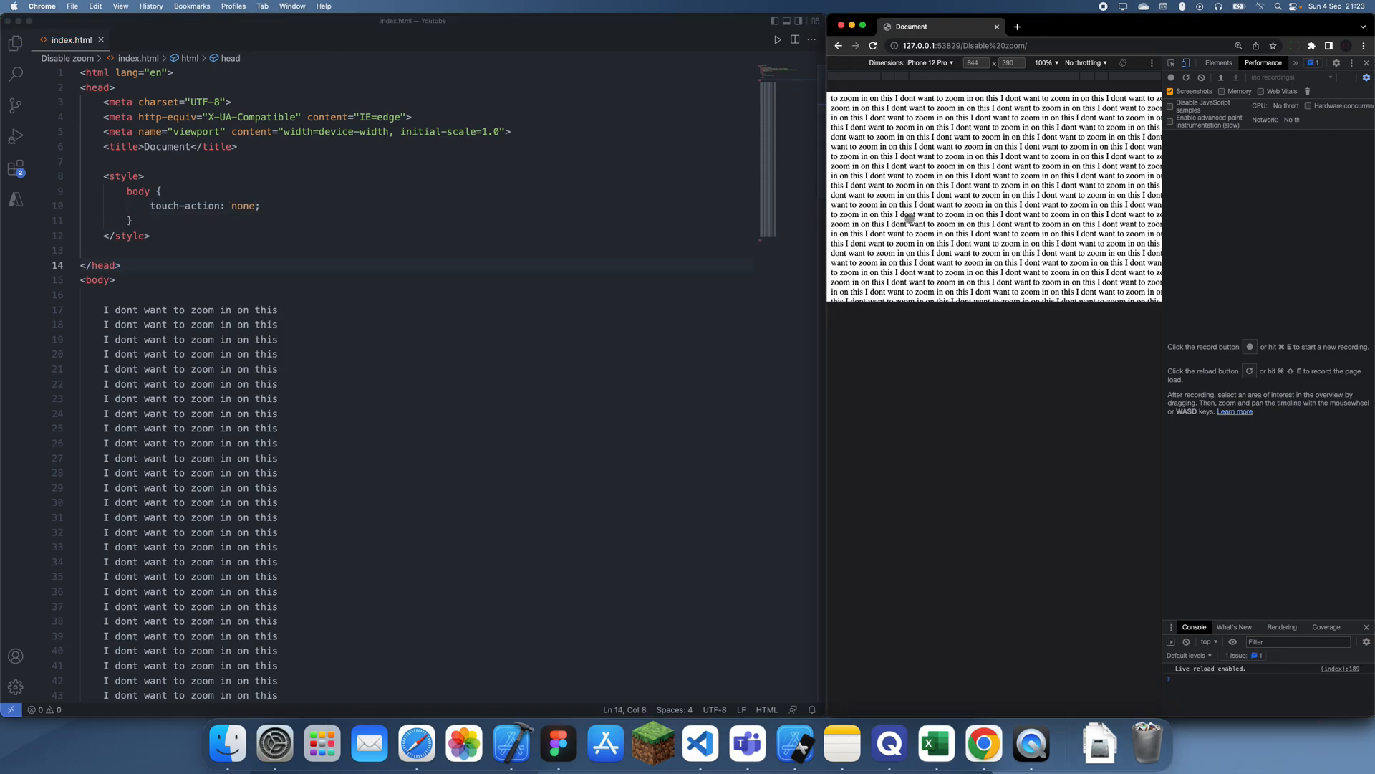
pyautogui.moveTo(1013, 194)
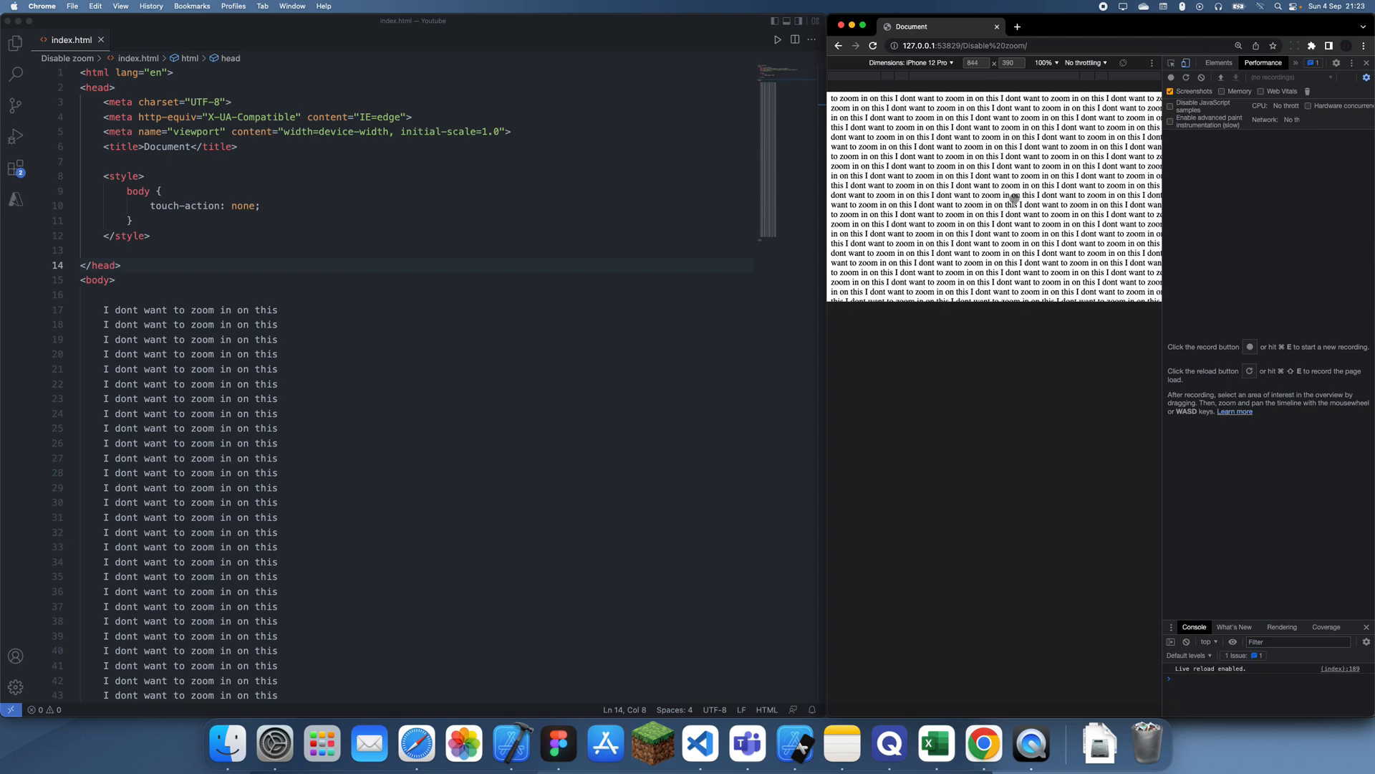
pyautogui.moveTo(865, 734)
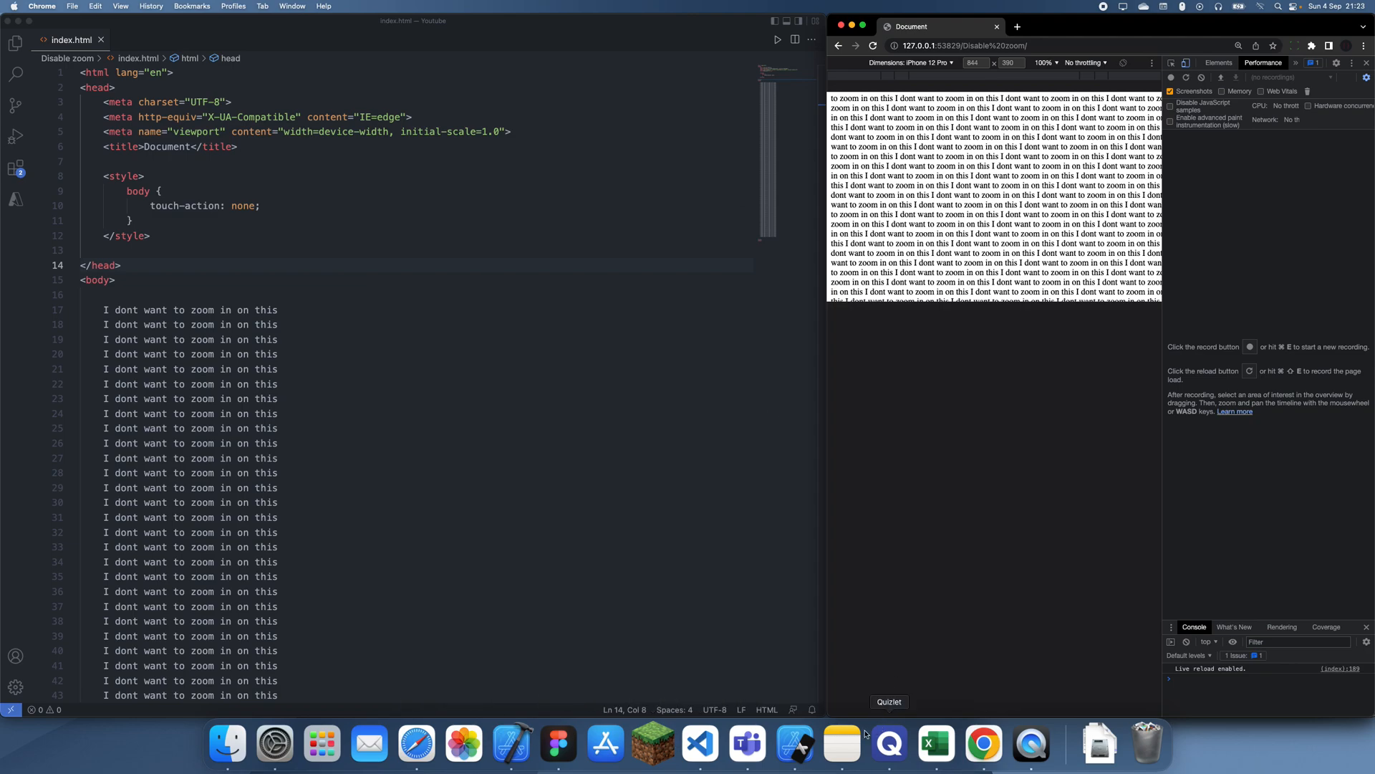
# - Bring up the iPhone 13 mini simulator and pinch-zoom into the page text
pyautogui.click(965, 46)
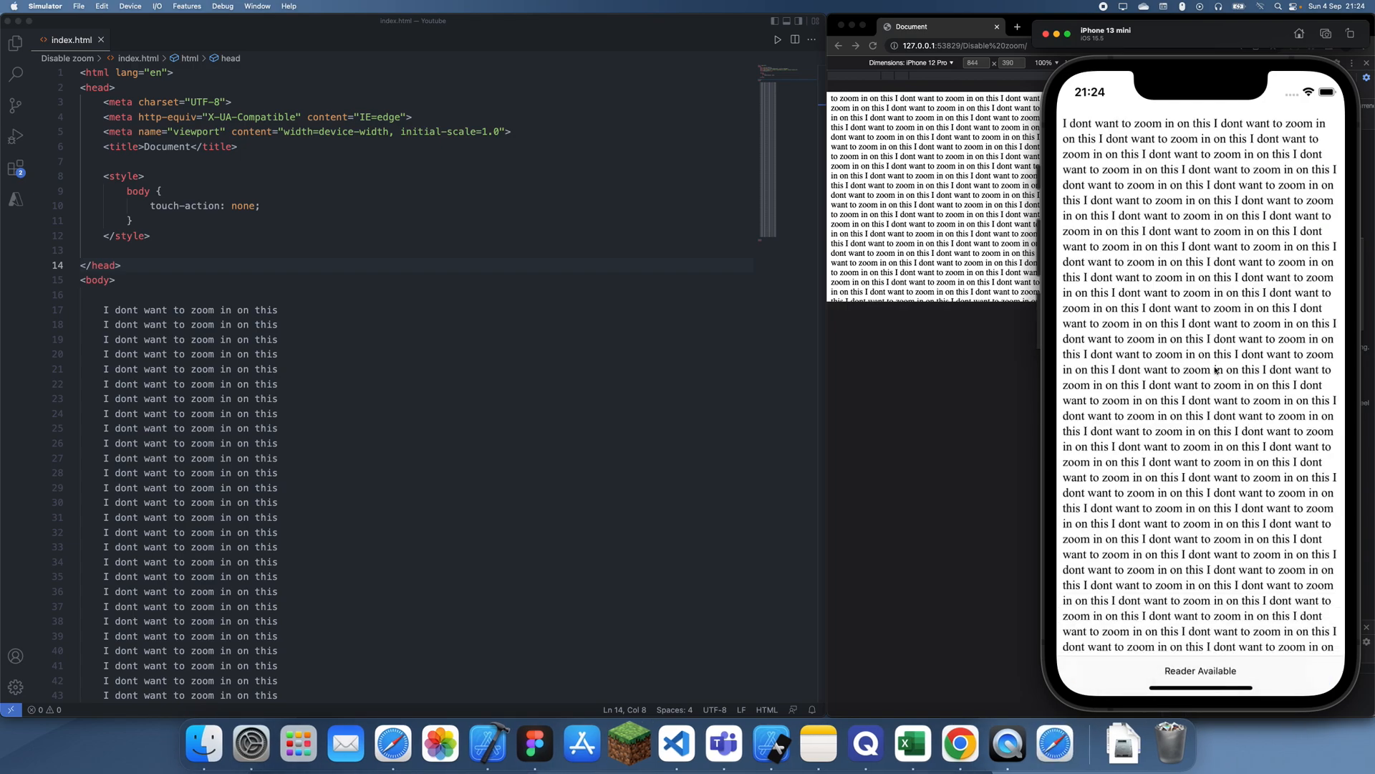
pyautogui.click(156, 214)
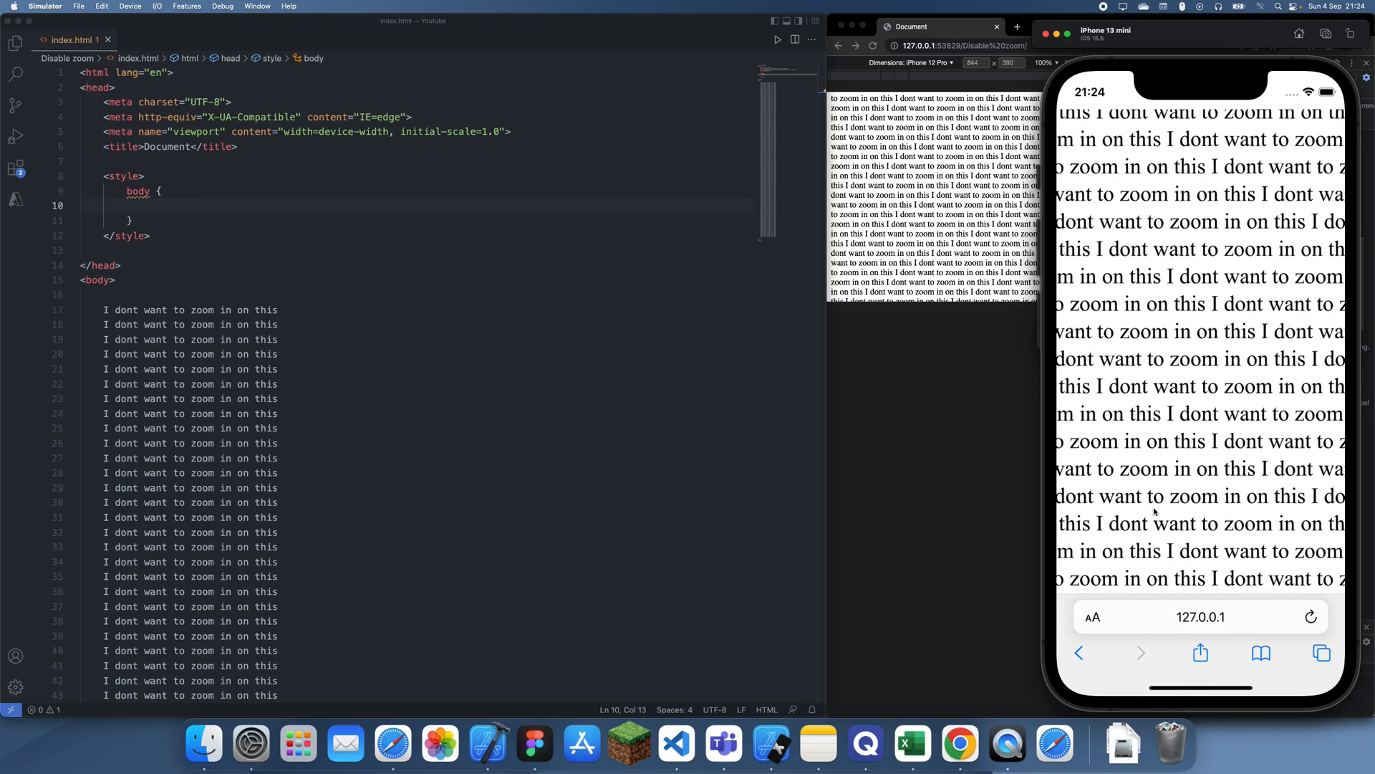
# - Set the body rule to touch-action: none and scroll the page in the simulator
pyautogui.write('touch-action: none;')
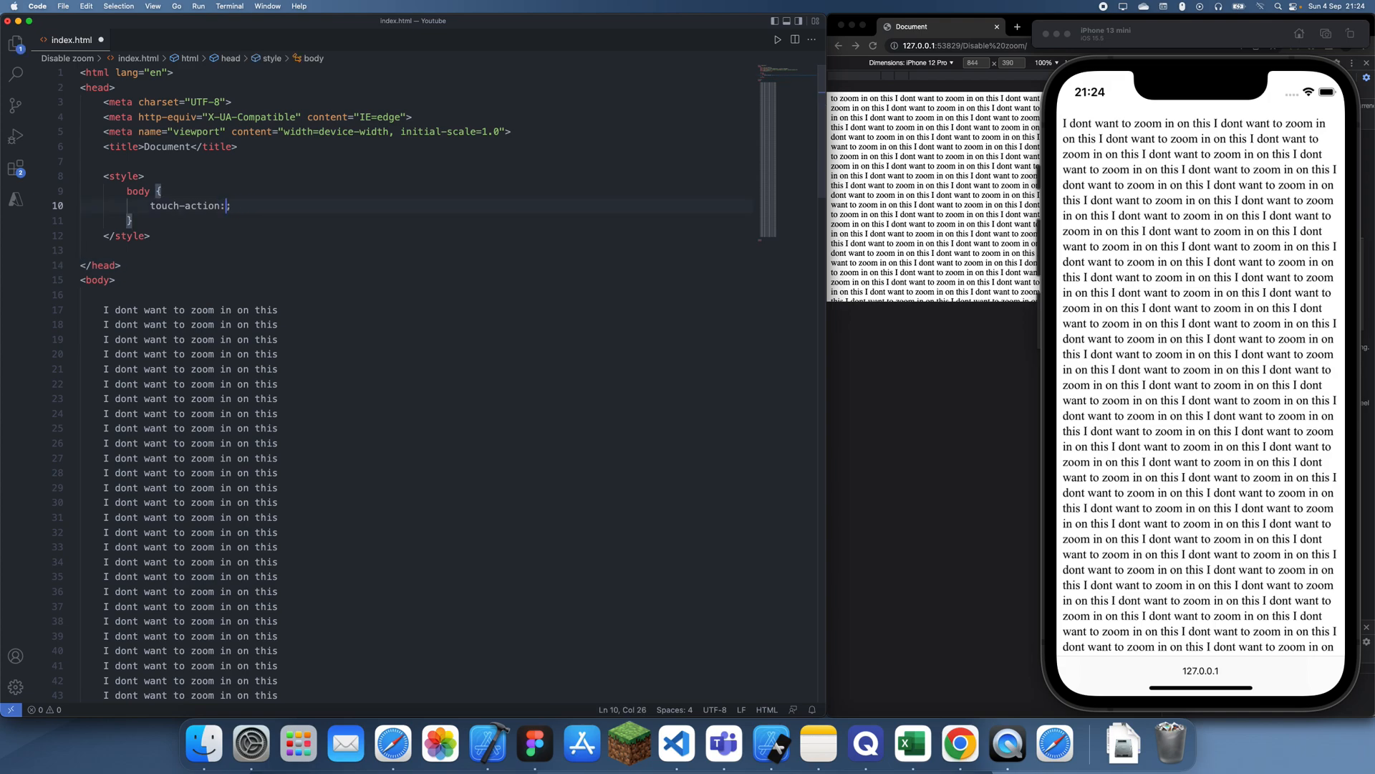
pyautogui.write(';')
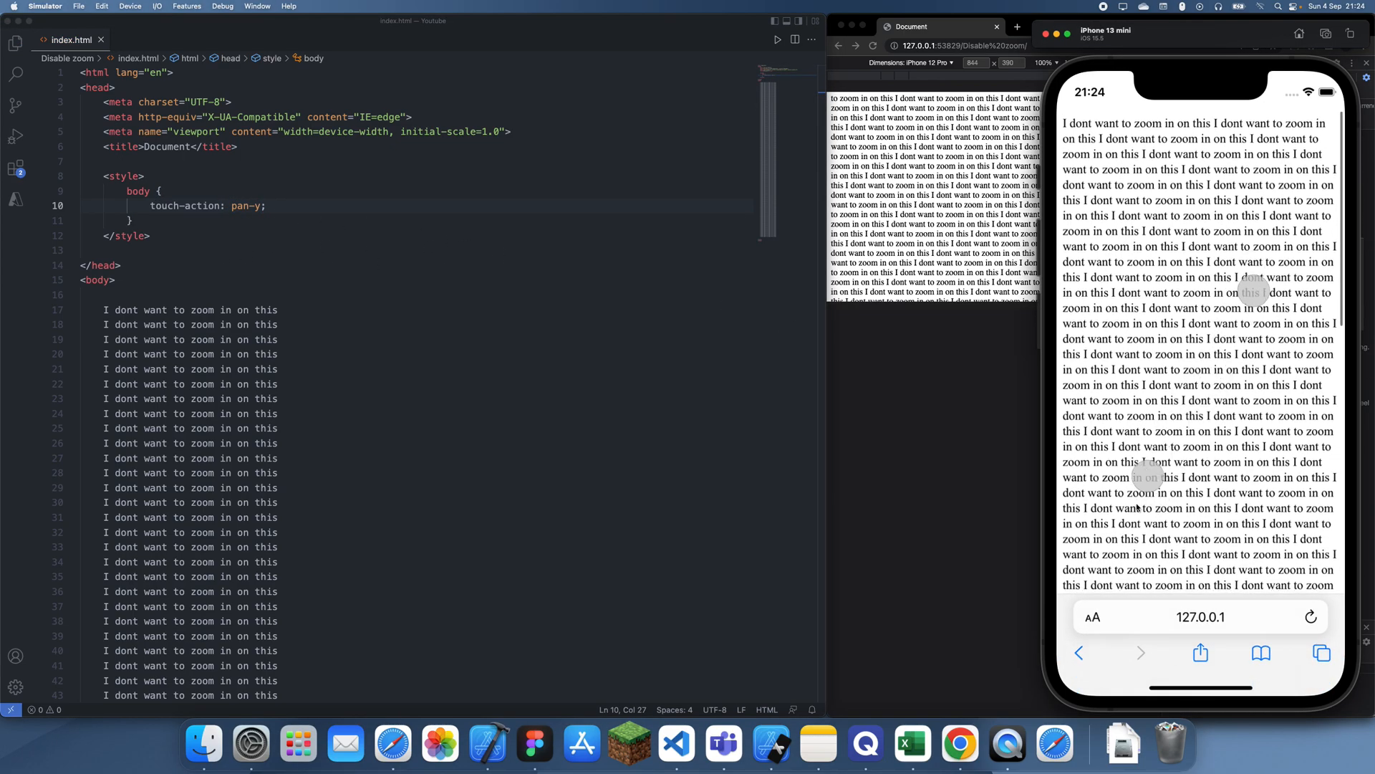
pyautogui.scroll(-3)
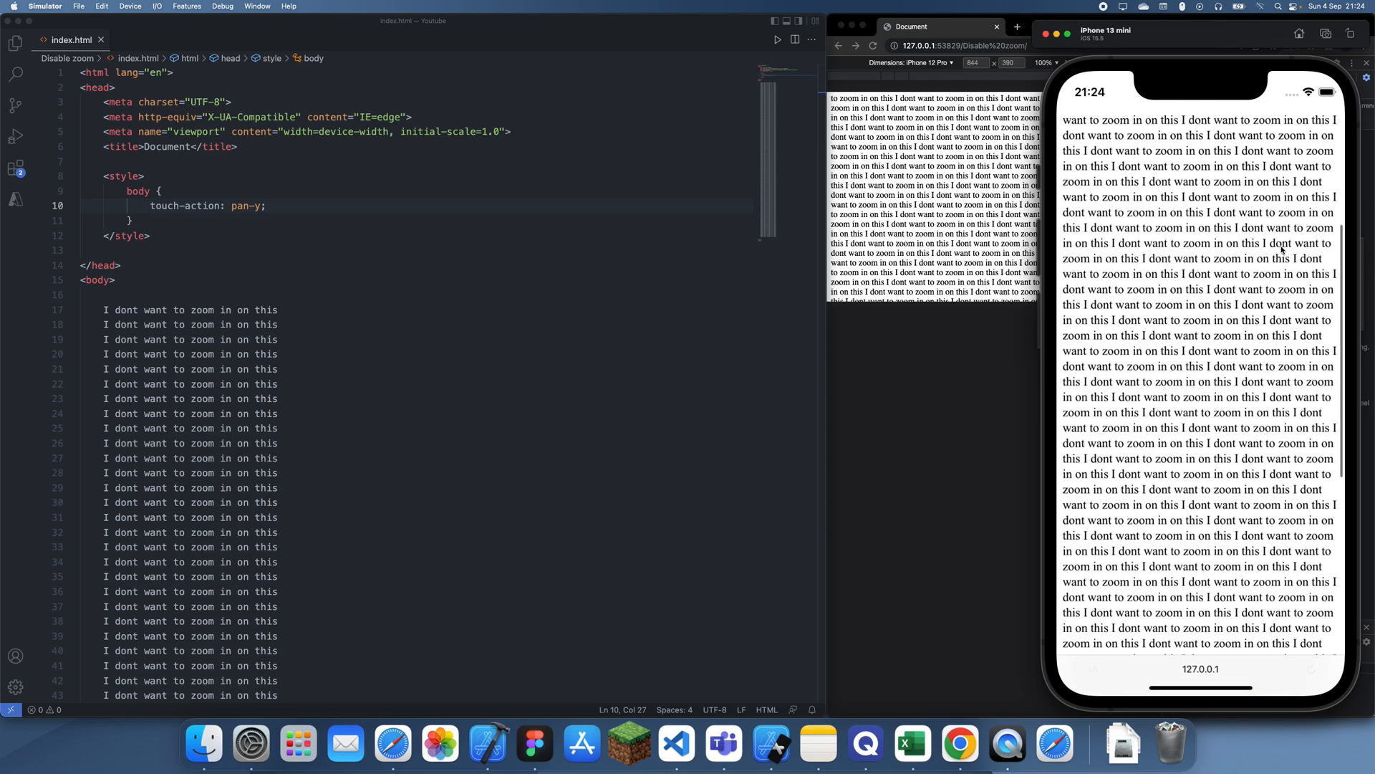
pyautogui.scroll(-3)
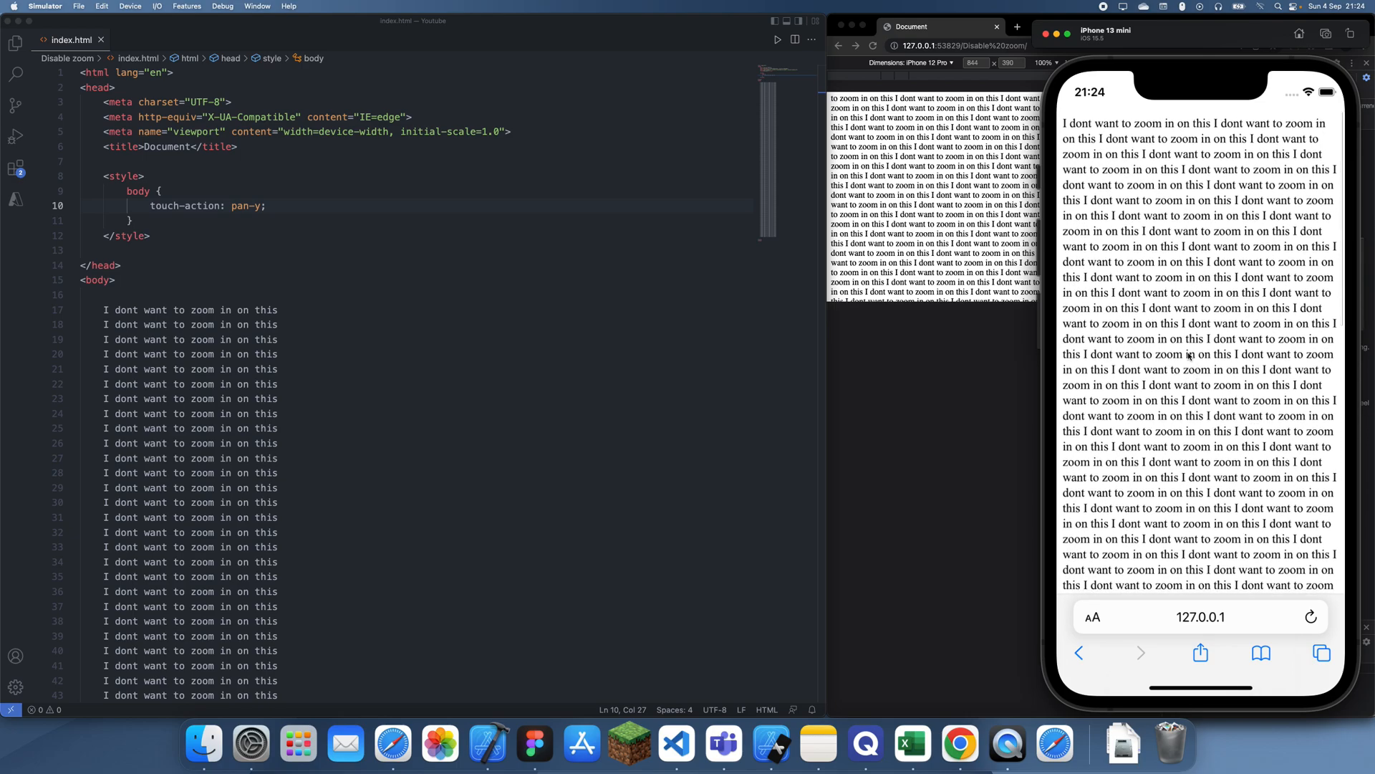
# - Change the rule to touch-action: pan-y and confirm the page scrolls without zooming
pyautogui.click(279, 398)
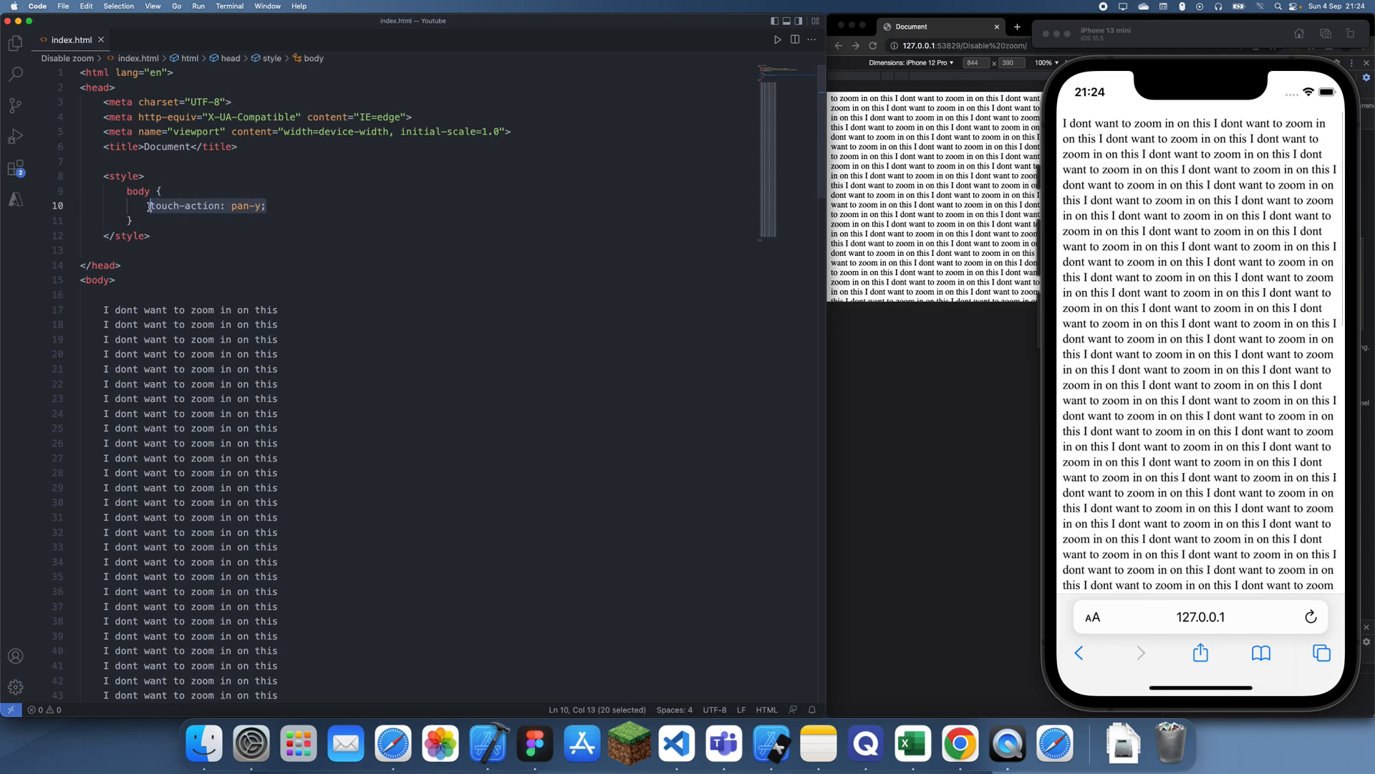
pyautogui.click(267, 206)
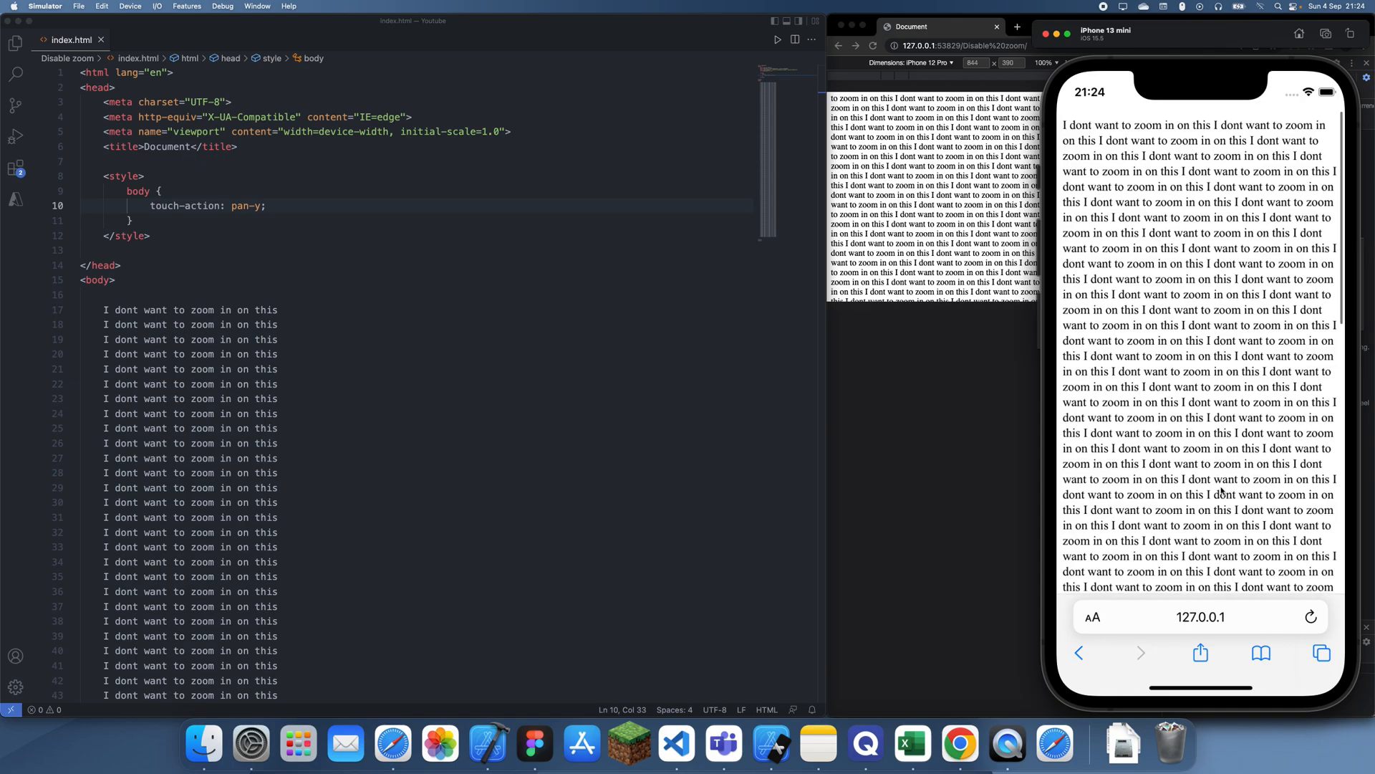
pyautogui.scroll(3)
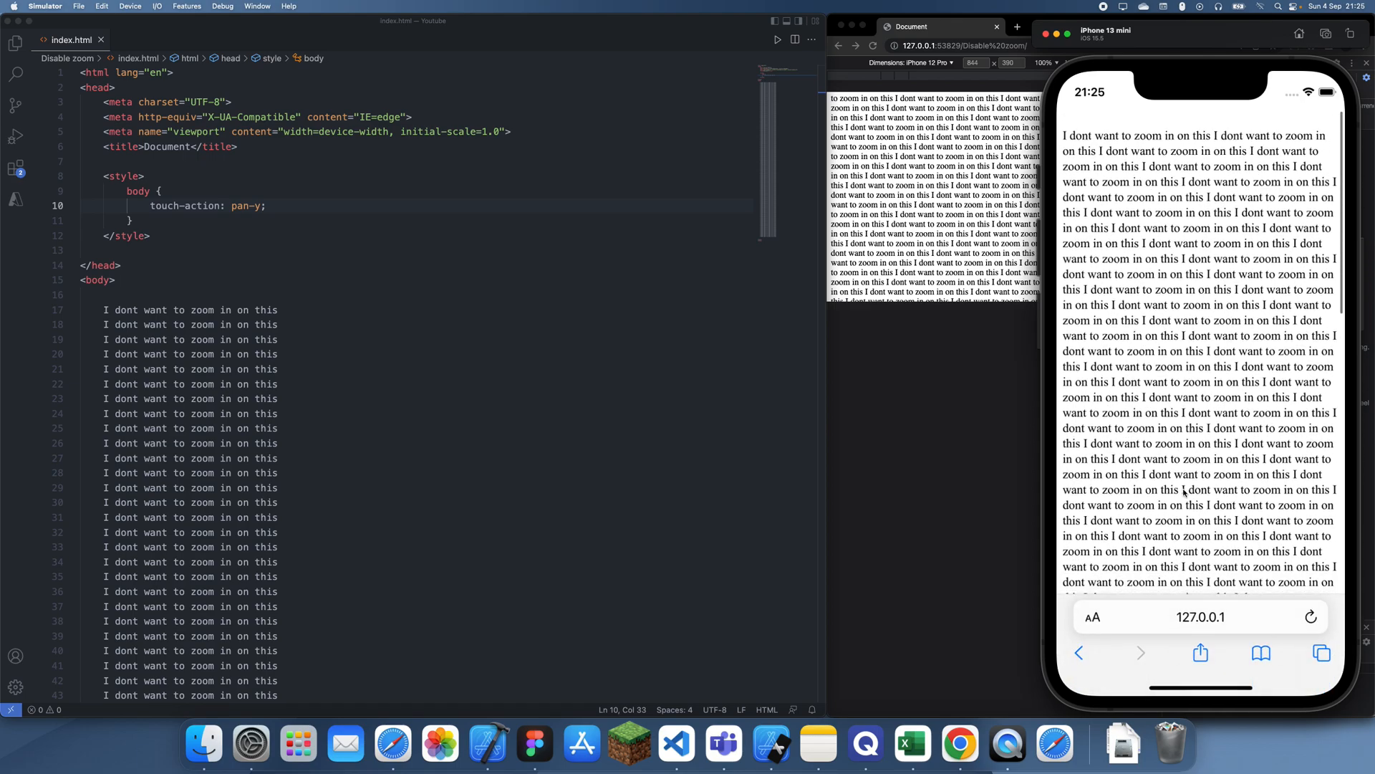